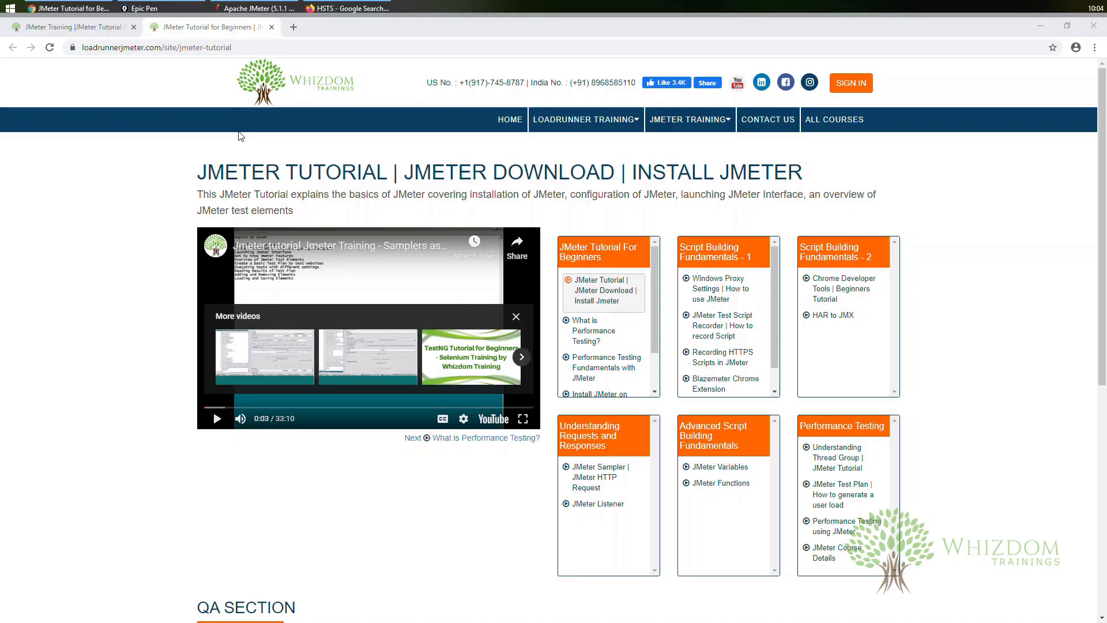
Clear the recorded rediff.com script via New, answering the save-before-clearing prompt
left_click(254, 8)
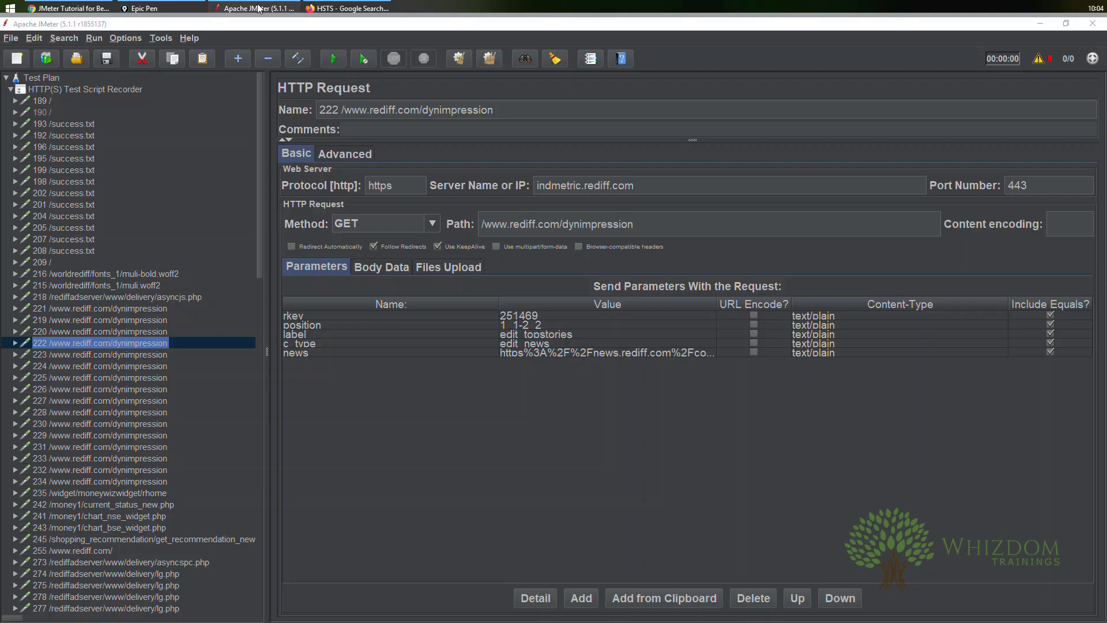
left_click(394, 185)
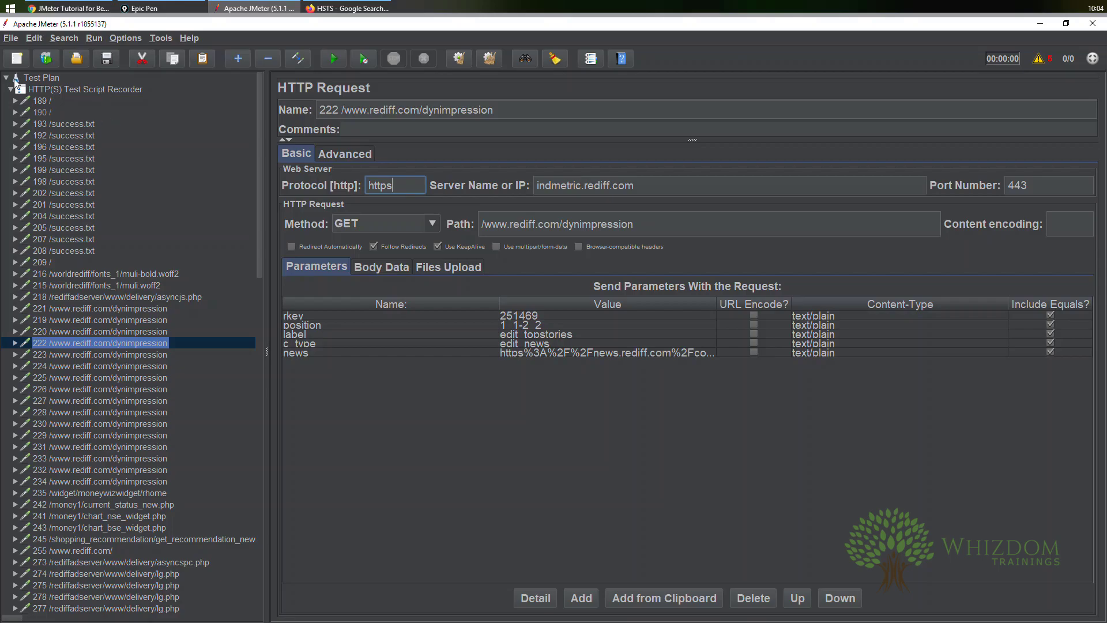
left_click(16, 59)
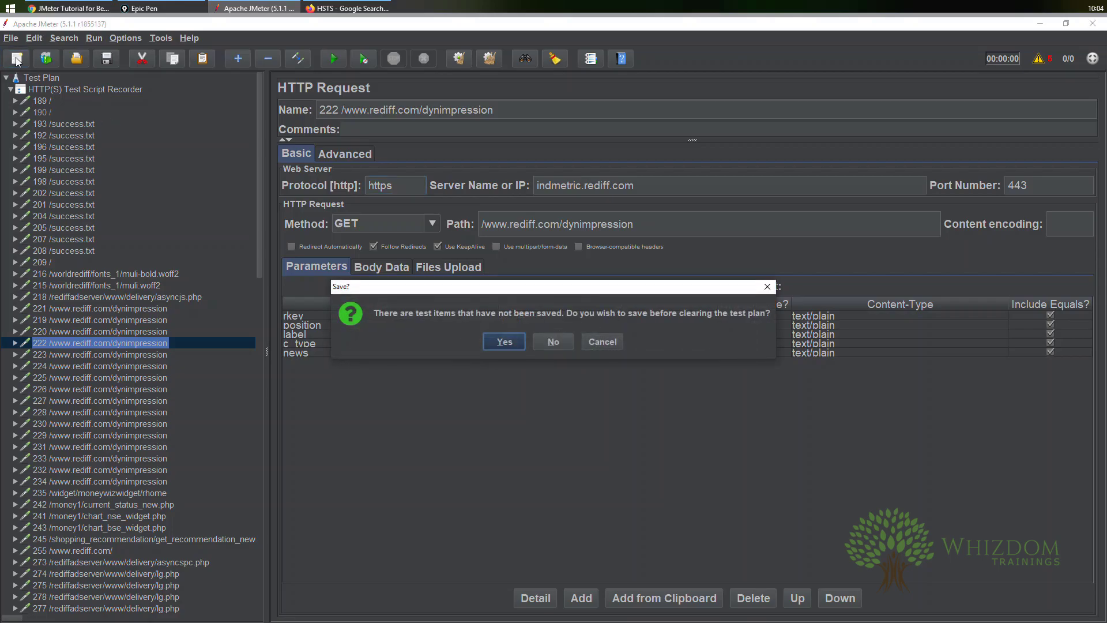
left_click(504, 340)
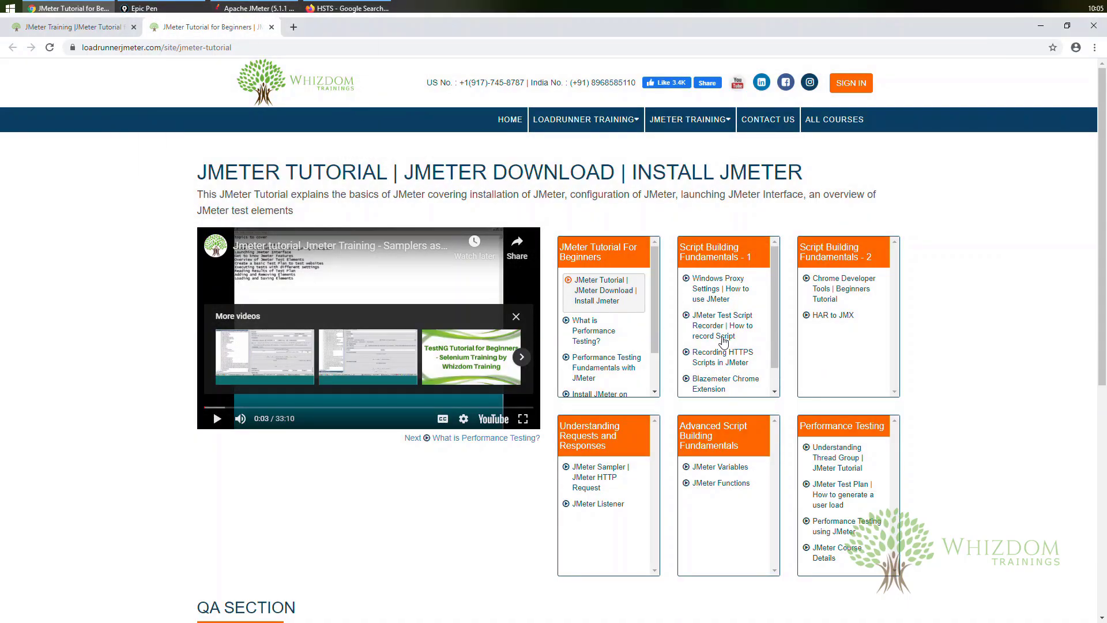
mouse_move(720, 384)
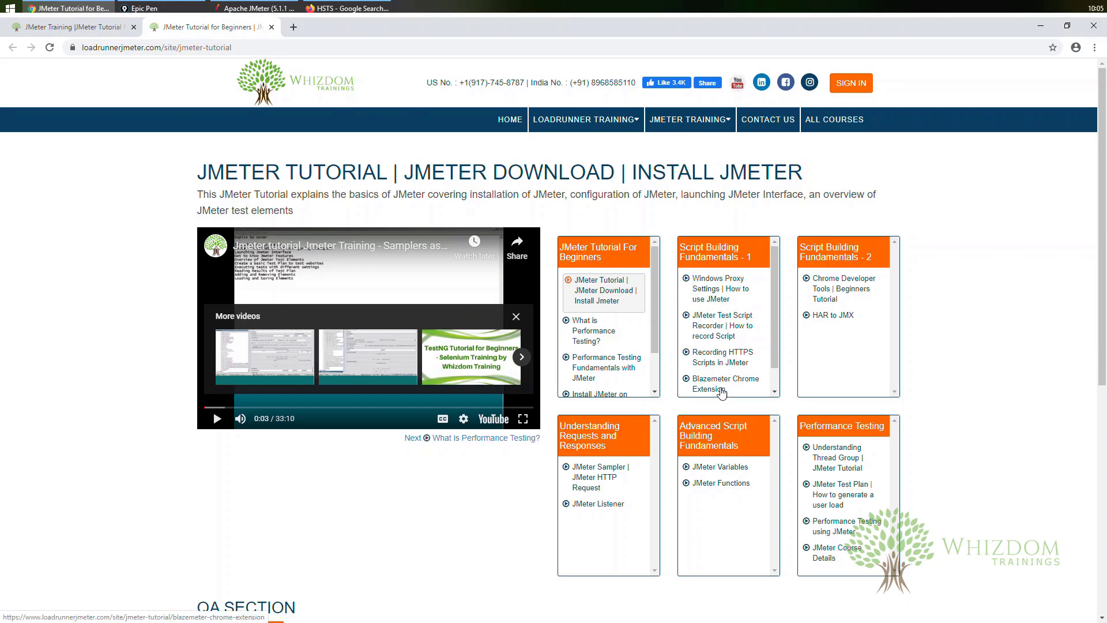
mouse_move(714, 391)
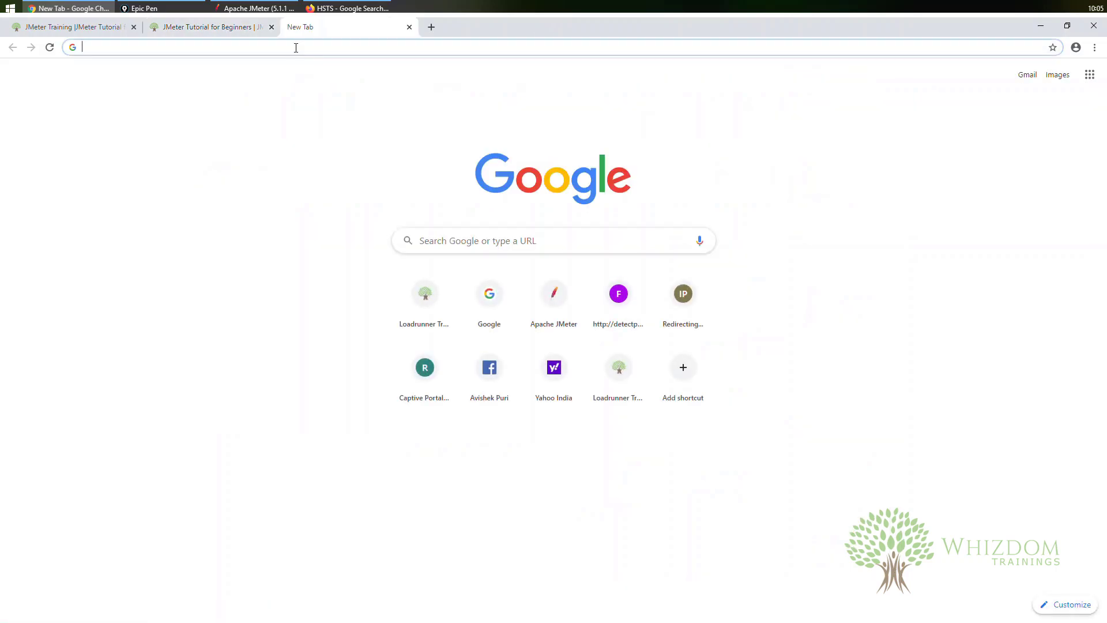
Search Google for 'Blazemeter for chrome' and open the chrome.google.com result
type("Blazeme")
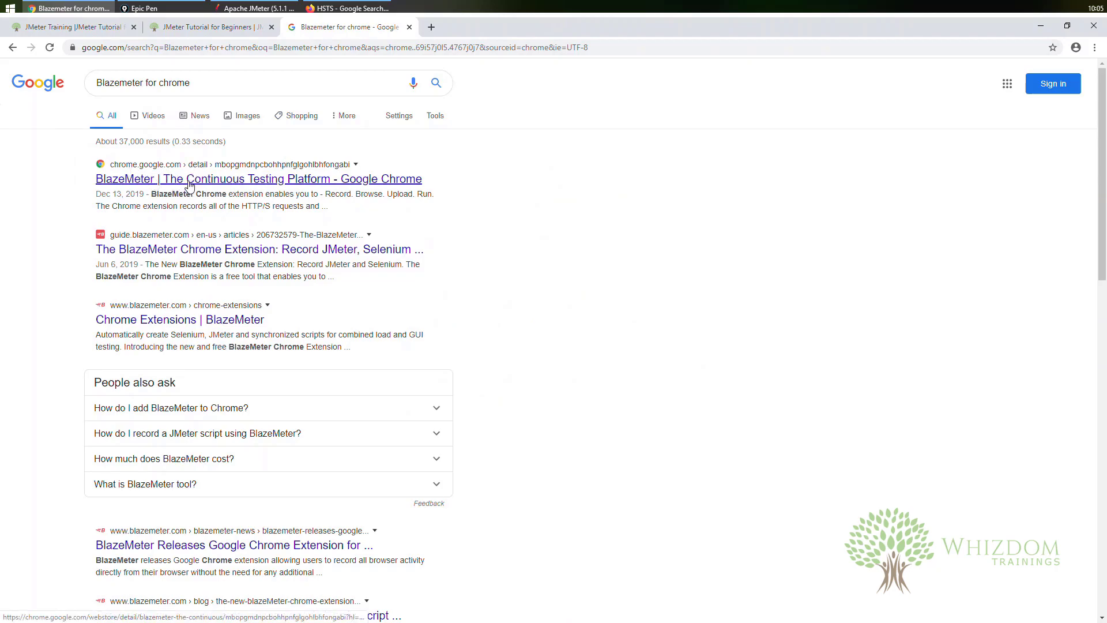
left_click(259, 178)
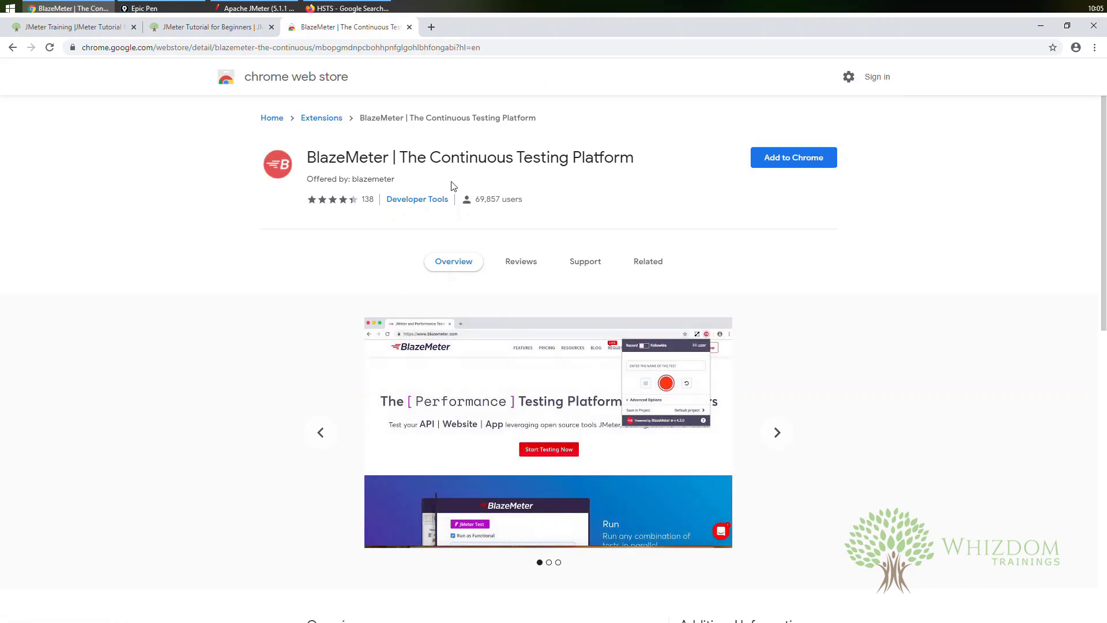
Add the BlazeMeter Continuous Testing Platform extension to Chrome and confirm its permissions
left_click(793, 157)
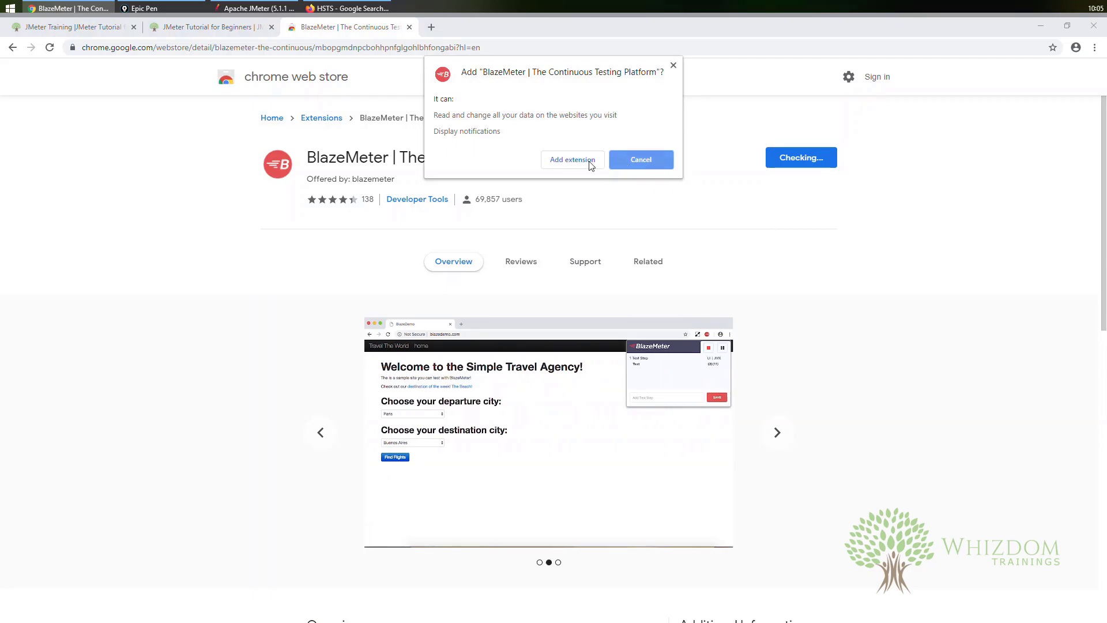
left_click(639, 160)
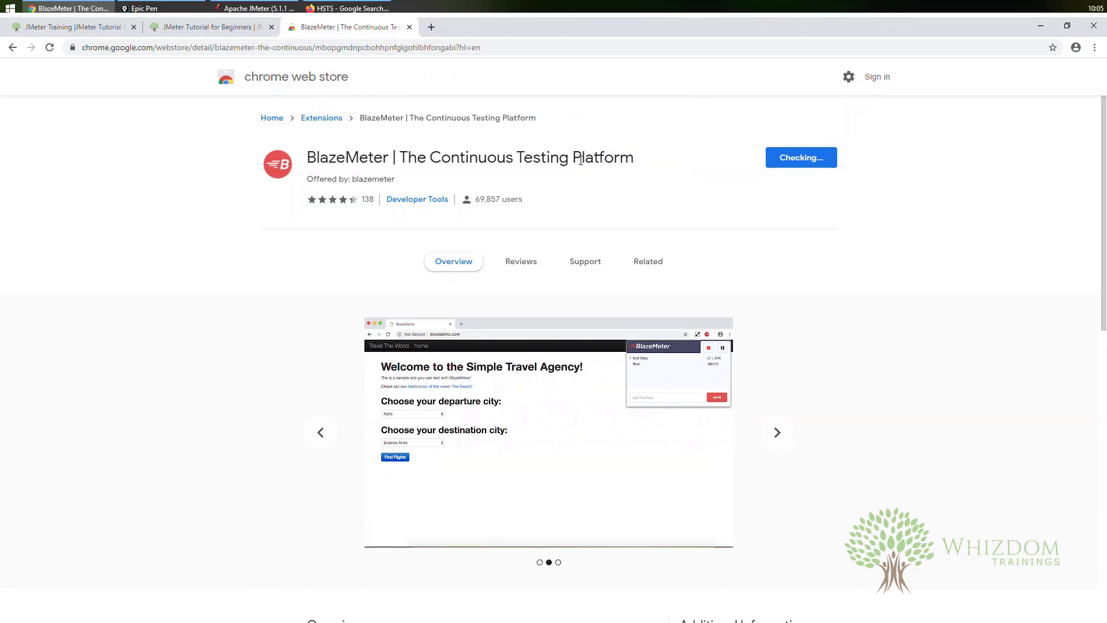
left_click(777, 432)
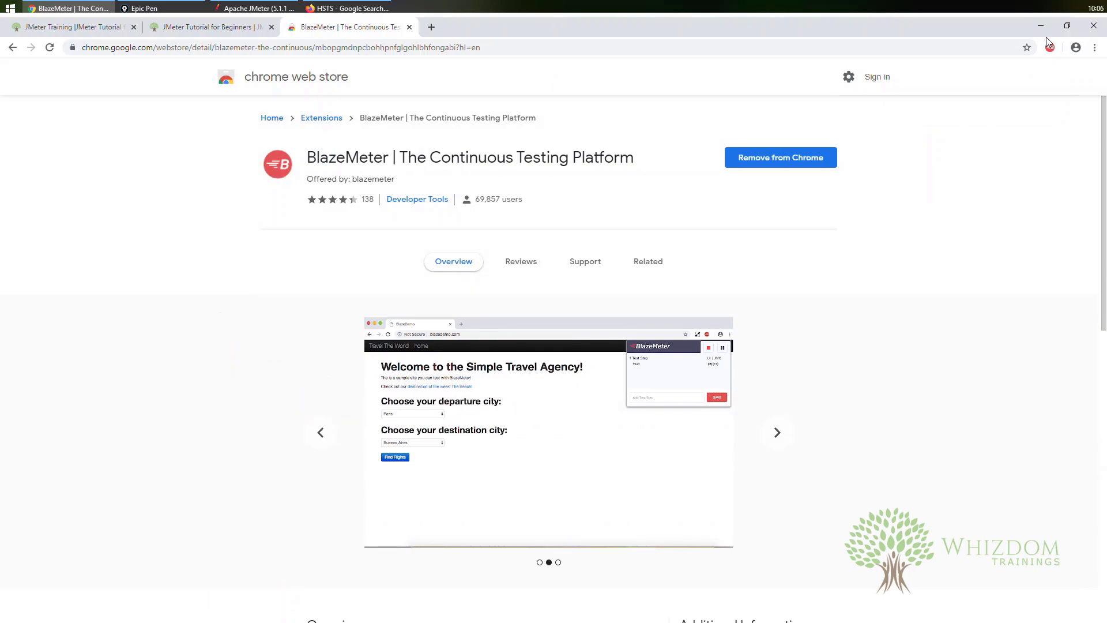
Open the BlazeMeter recorder panel and follow Login to the sign-in page
left_click(1050, 47)
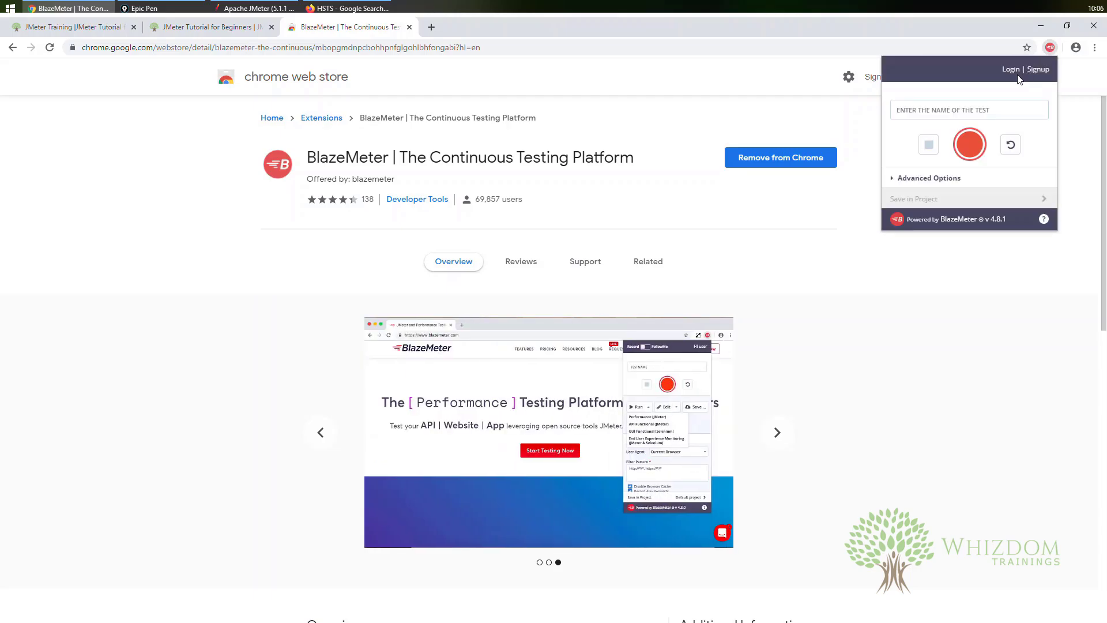
mouse_move(1010, 69)
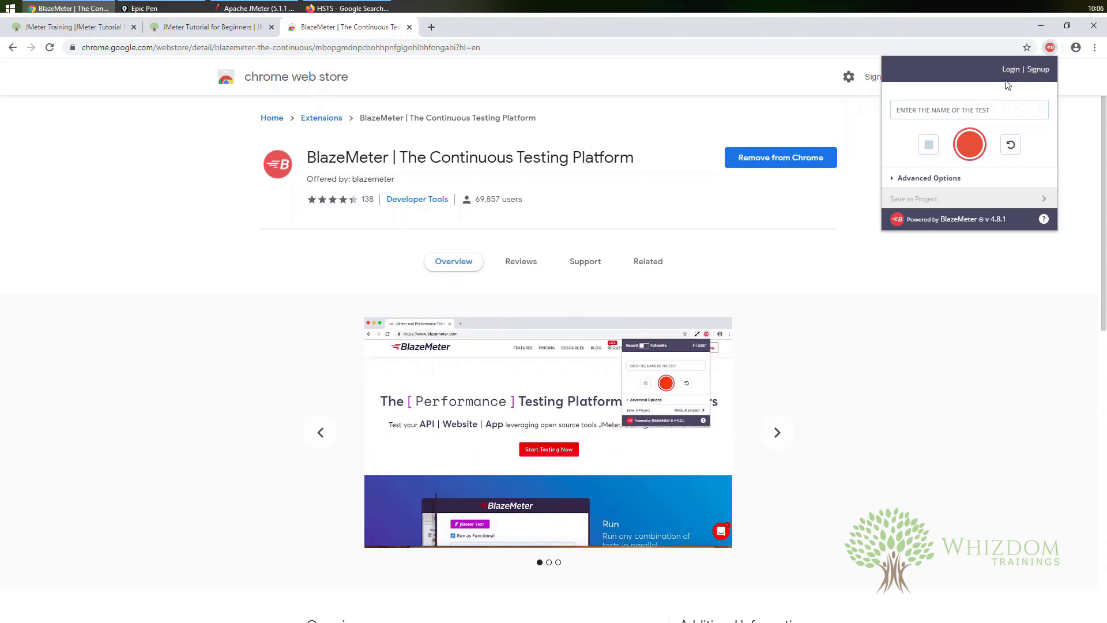
mouse_move(1048, 76)
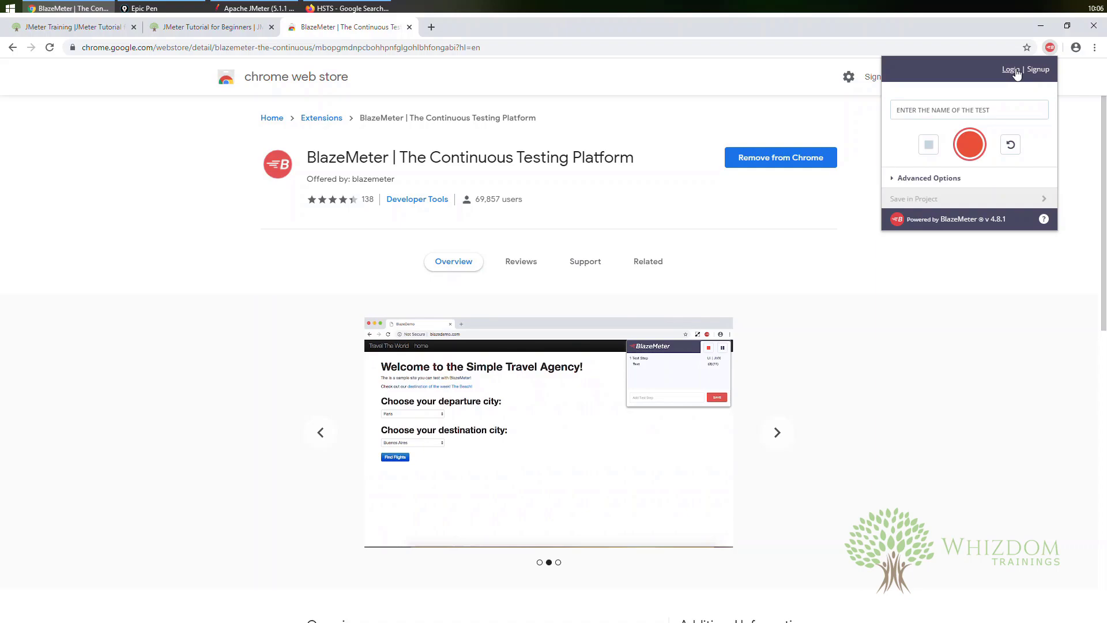
left_click(1009, 69)
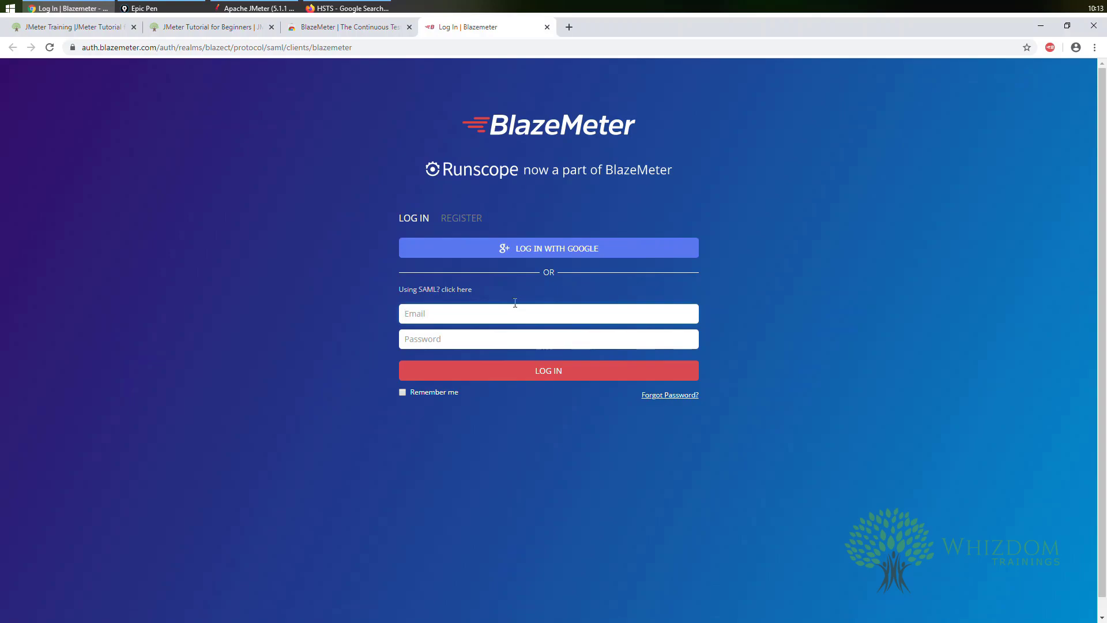
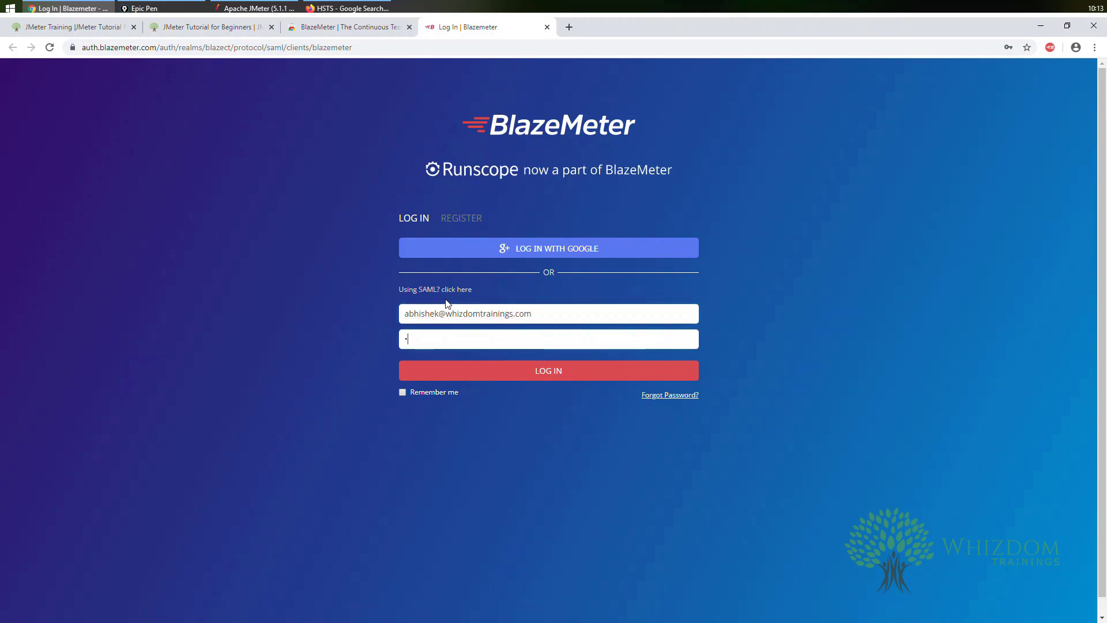
Sign in with the account email and password, then skip the getting-started wizard
left_click(548, 370)
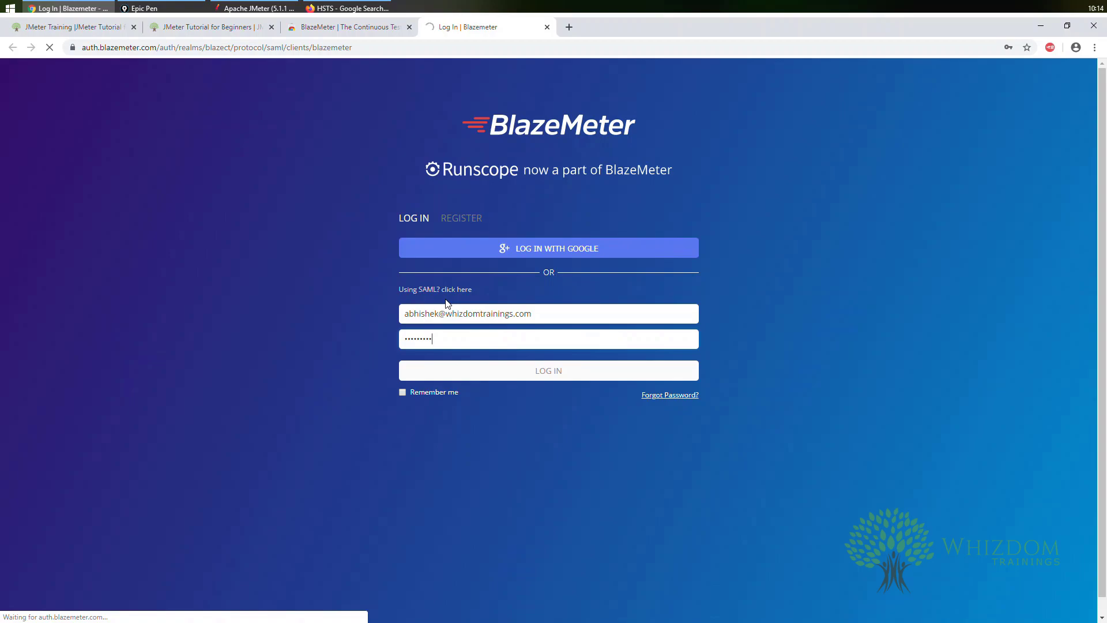
left_click(548, 370)
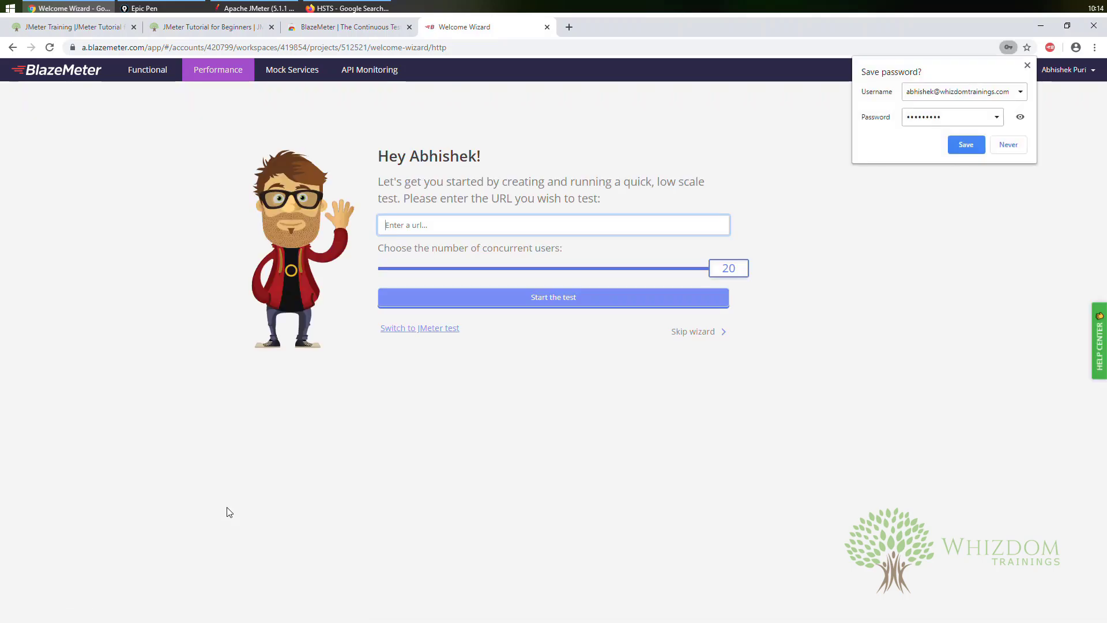
mouse_move(692, 331)
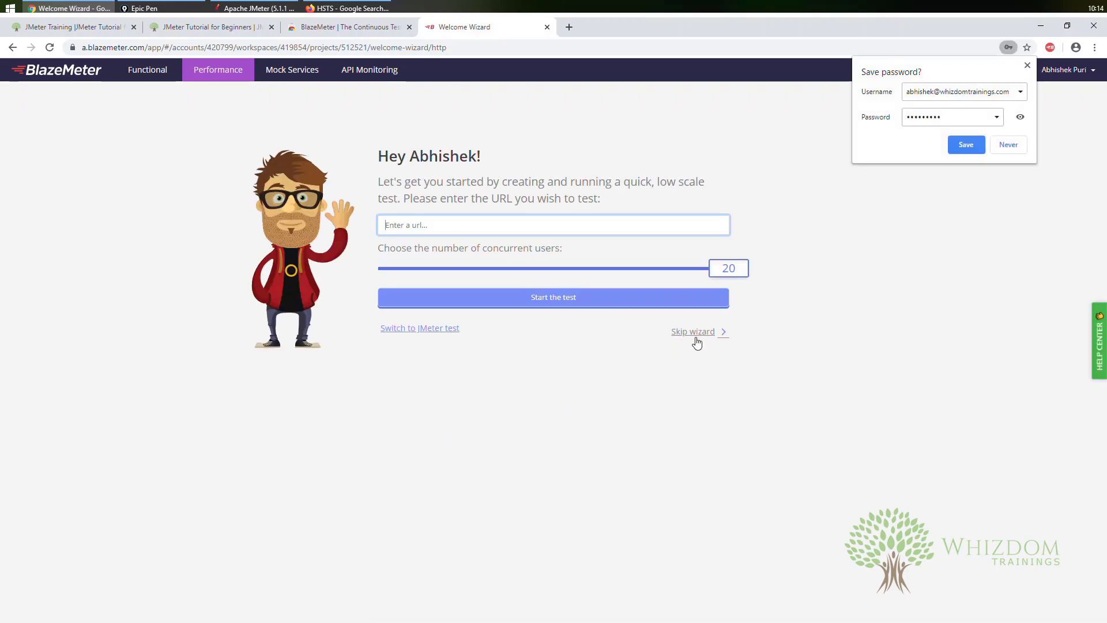
left_click(693, 331)
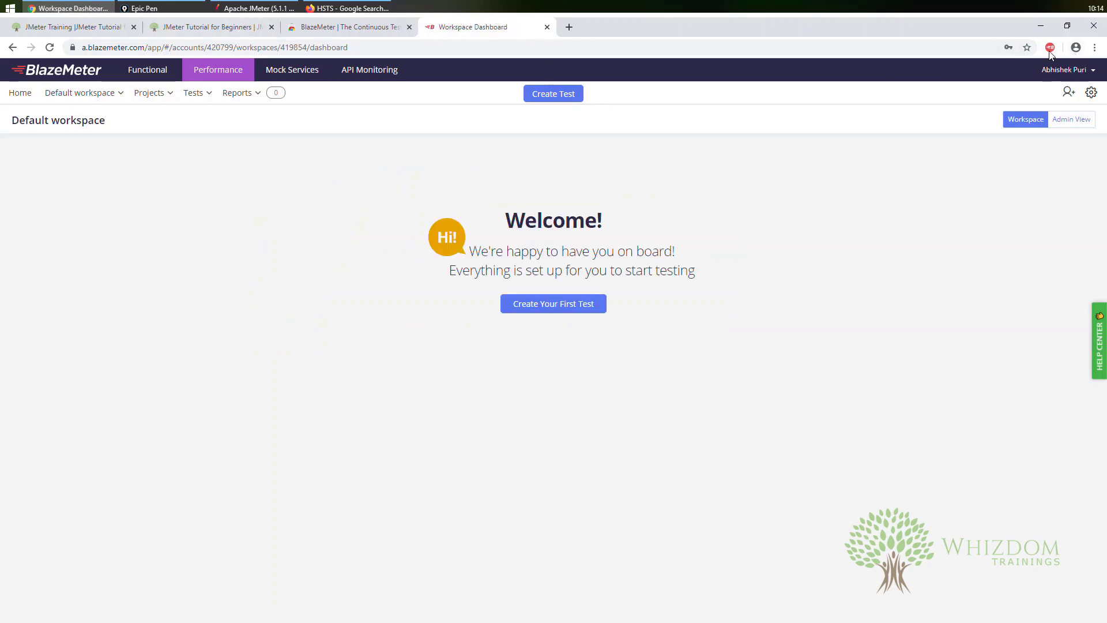
Check the recorder panel is logged in and open a fresh blank Chrome tab
left_click(1050, 47)
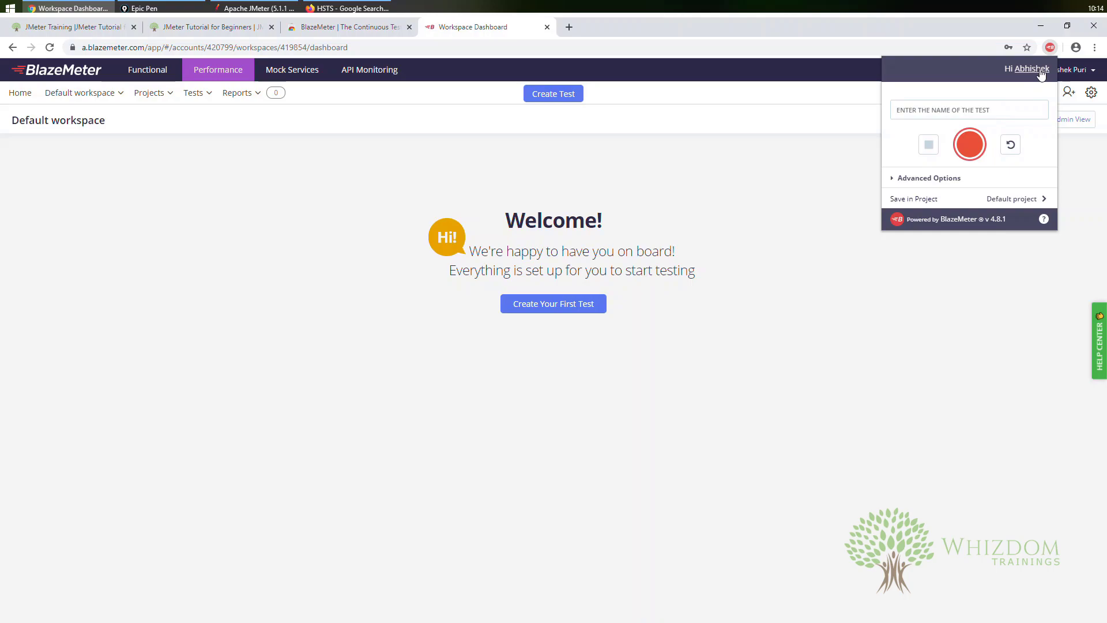
mouse_move(569, 27)
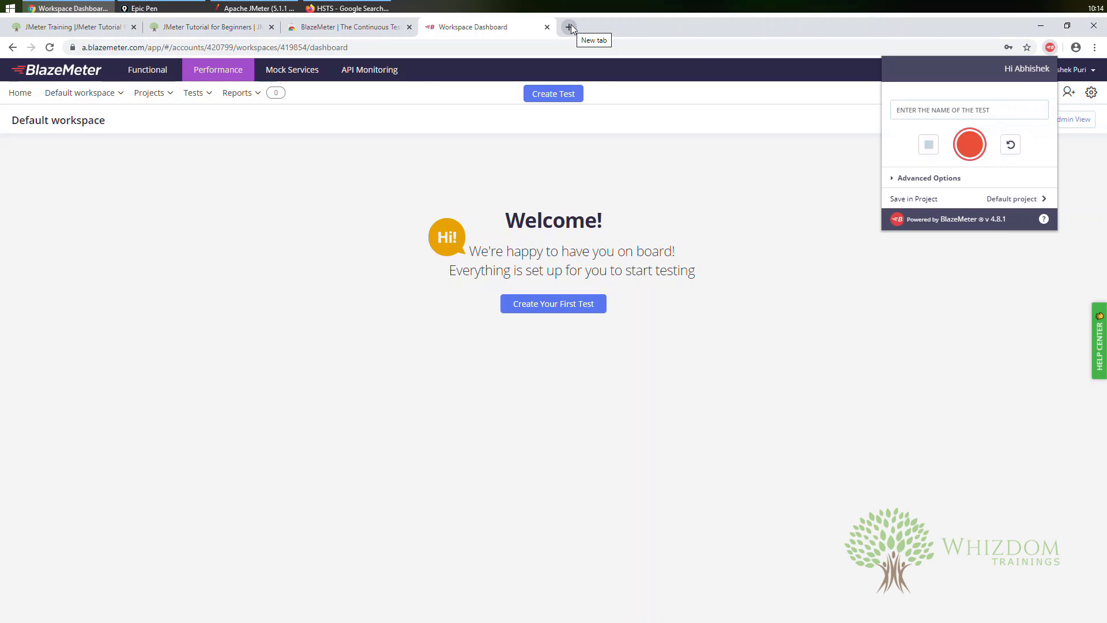
left_click(570, 27)
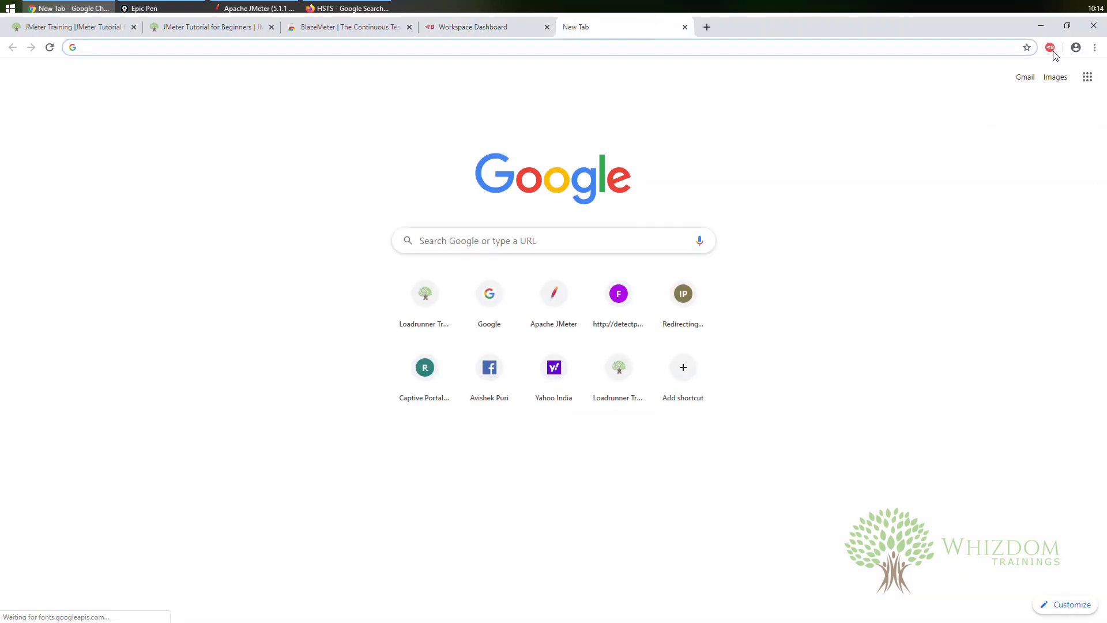
Record rediff.com with Test, Money and Portfolio steps: visit Money, dismiss the ad, open My Portfolio
left_click(1050, 47)
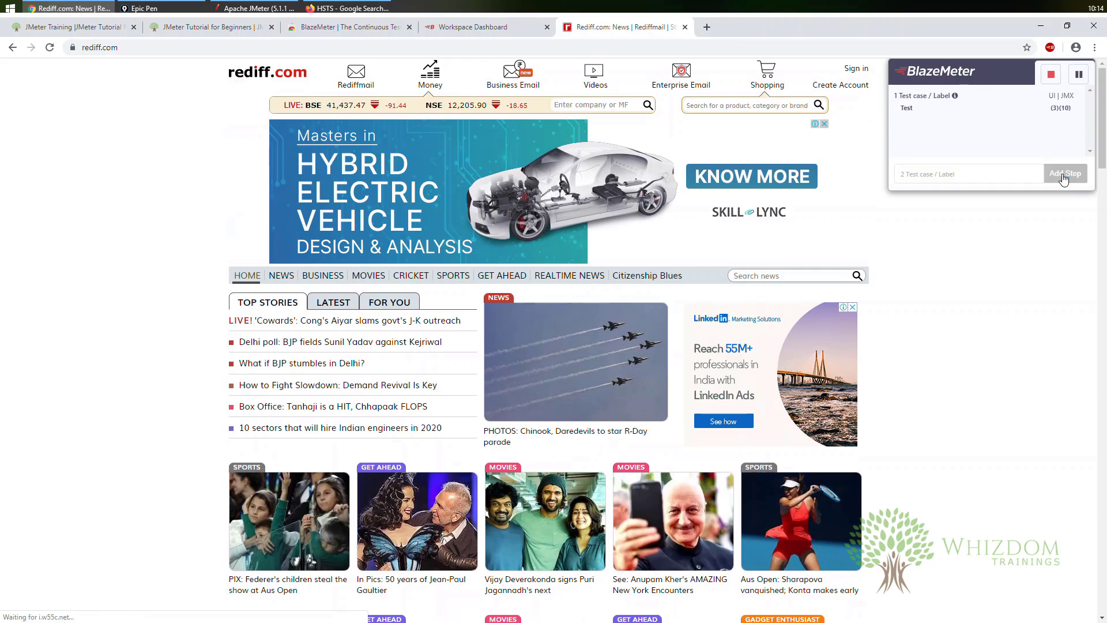
mouse_move(821, 384)
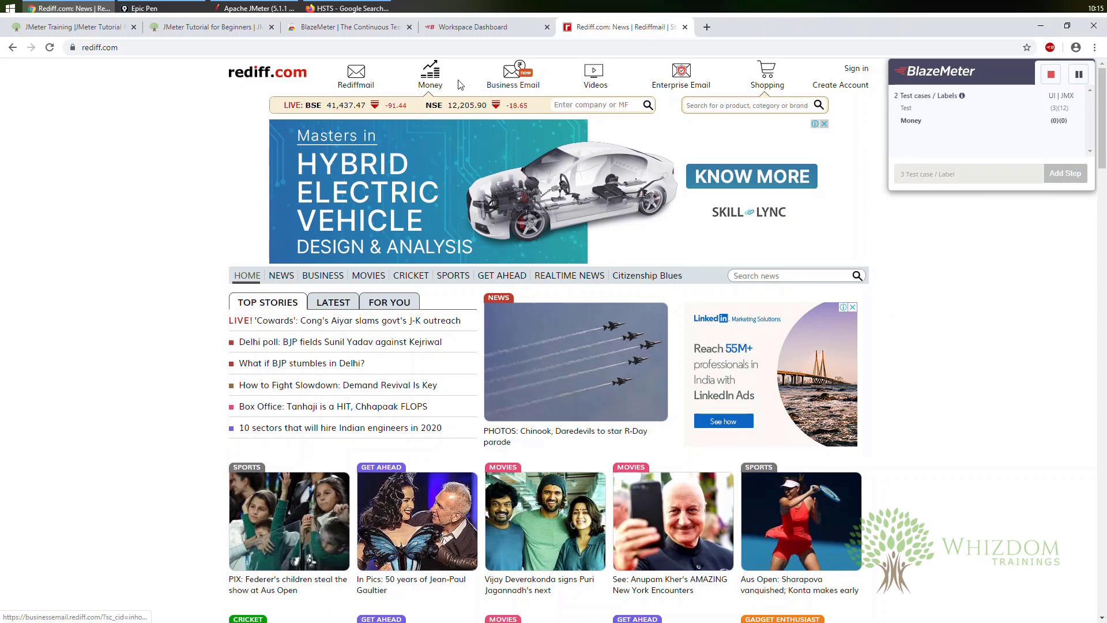
left_click(431, 76)
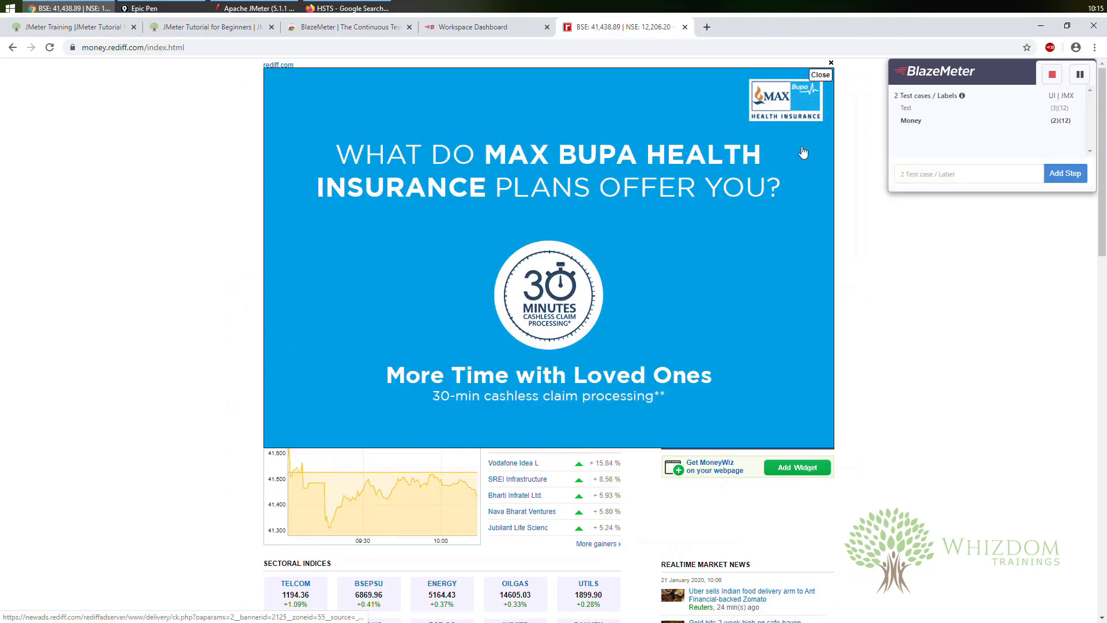
left_click(820, 74)
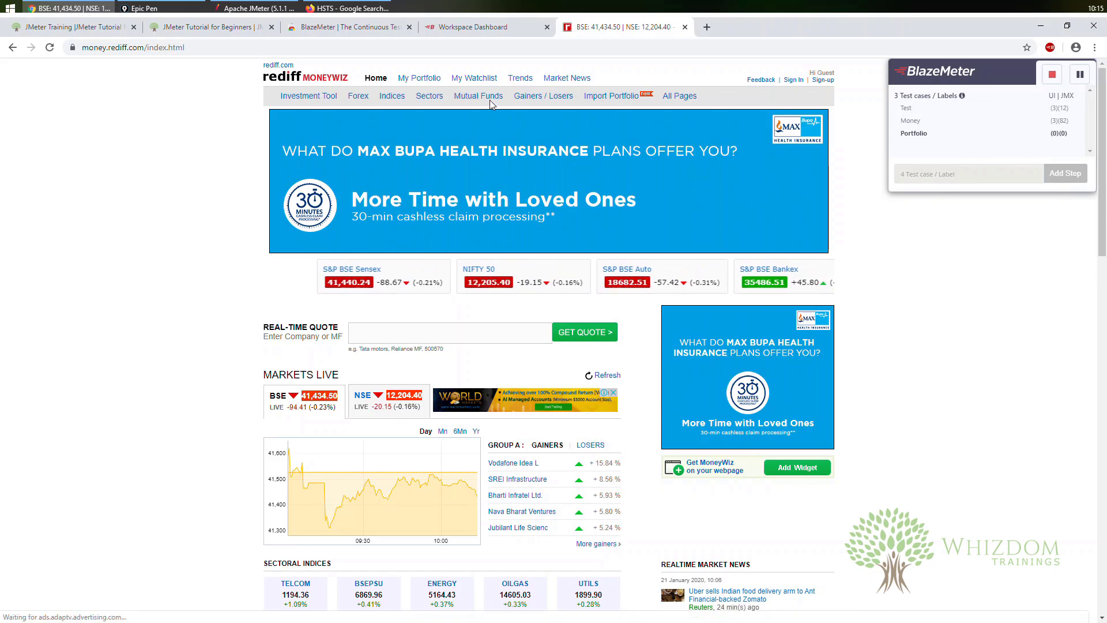
left_click(419, 78)
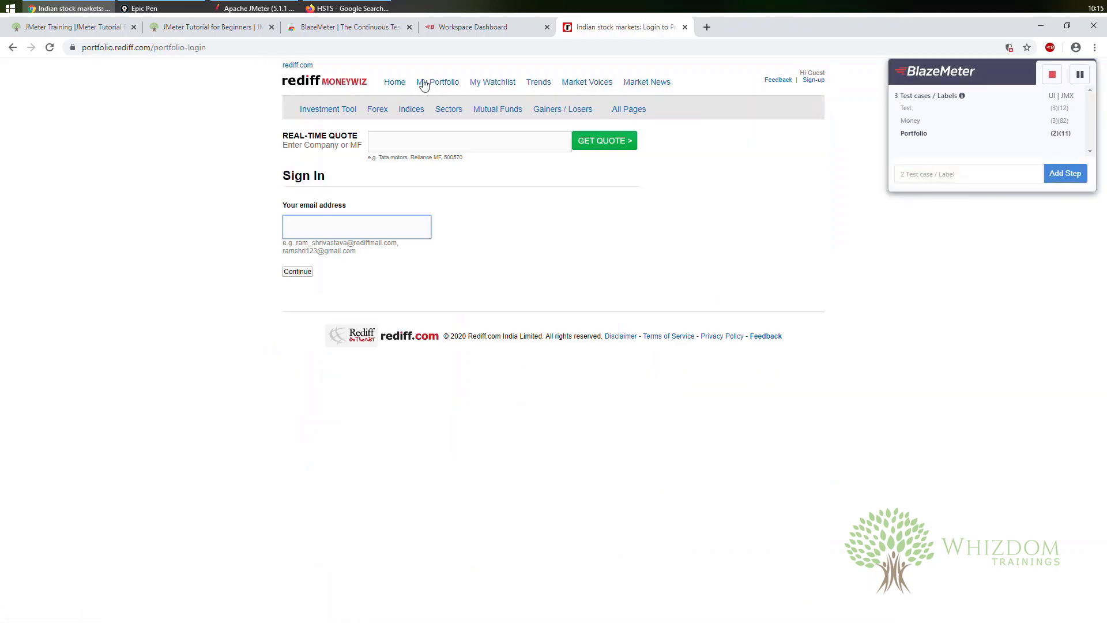
mouse_move(723, 47)
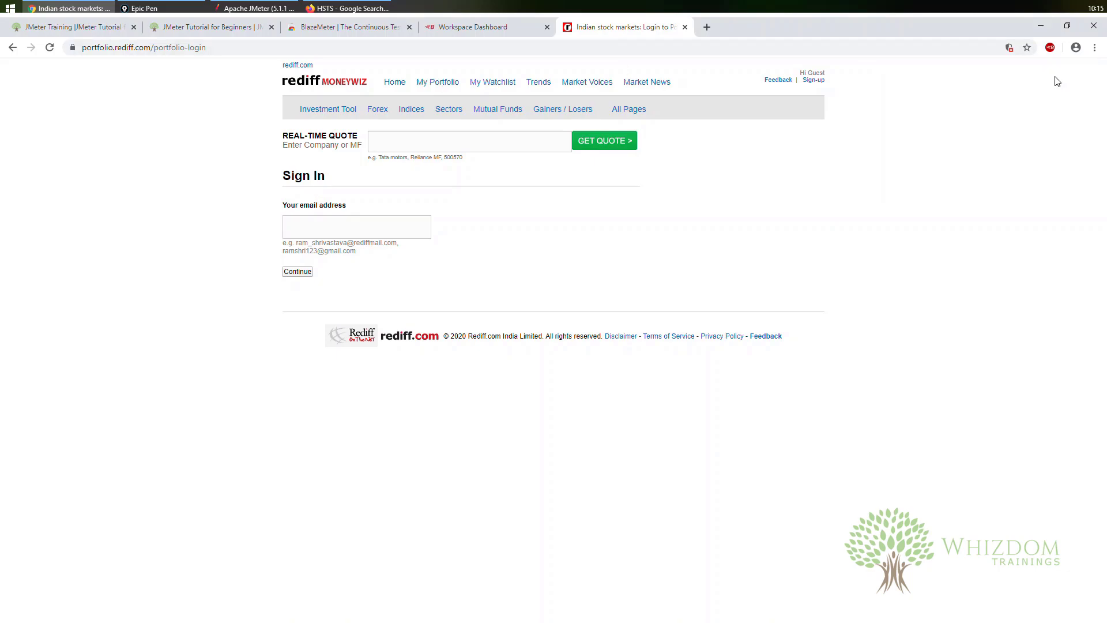
mouse_move(1033, 102)
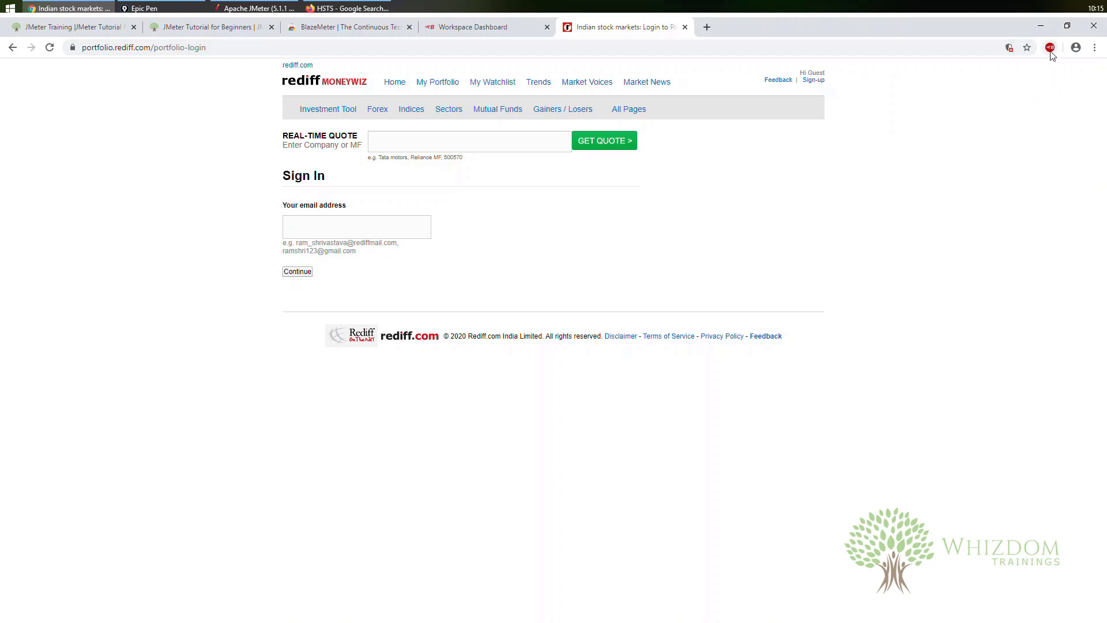
mouse_move(1050, 47)
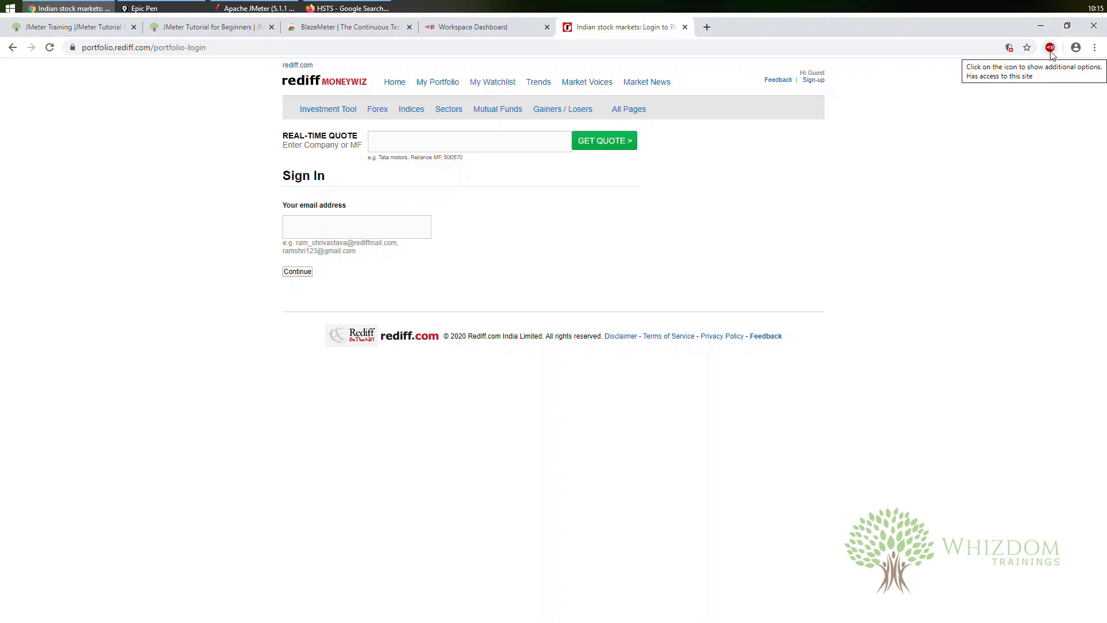
mouse_move(1051, 56)
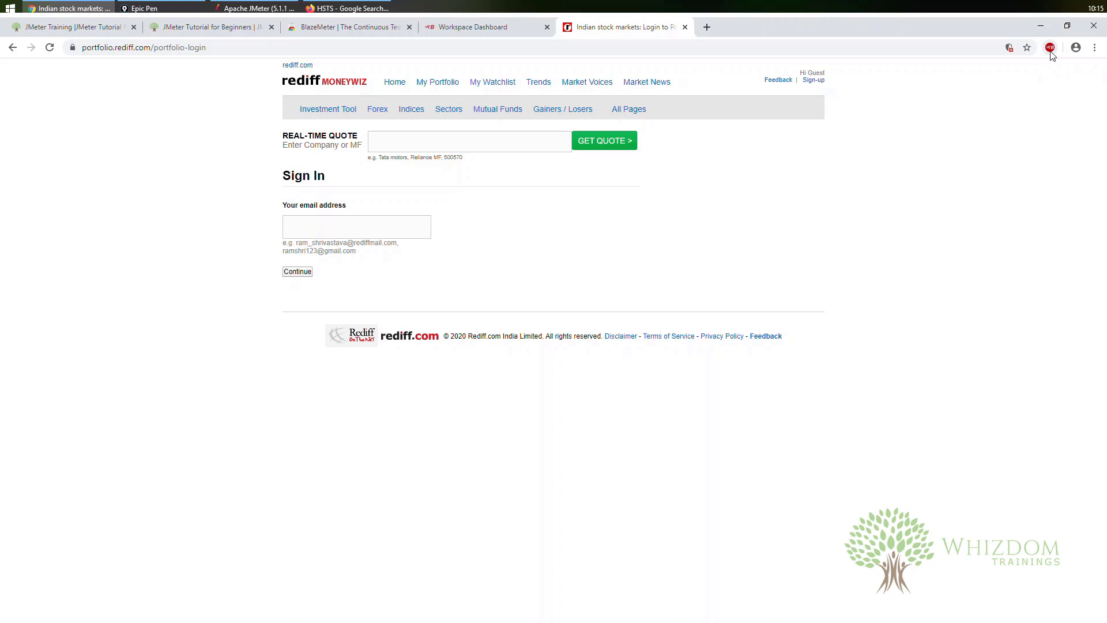
Stop the recorder, keeping the three-step rediff.com recording
left_click(1050, 47)
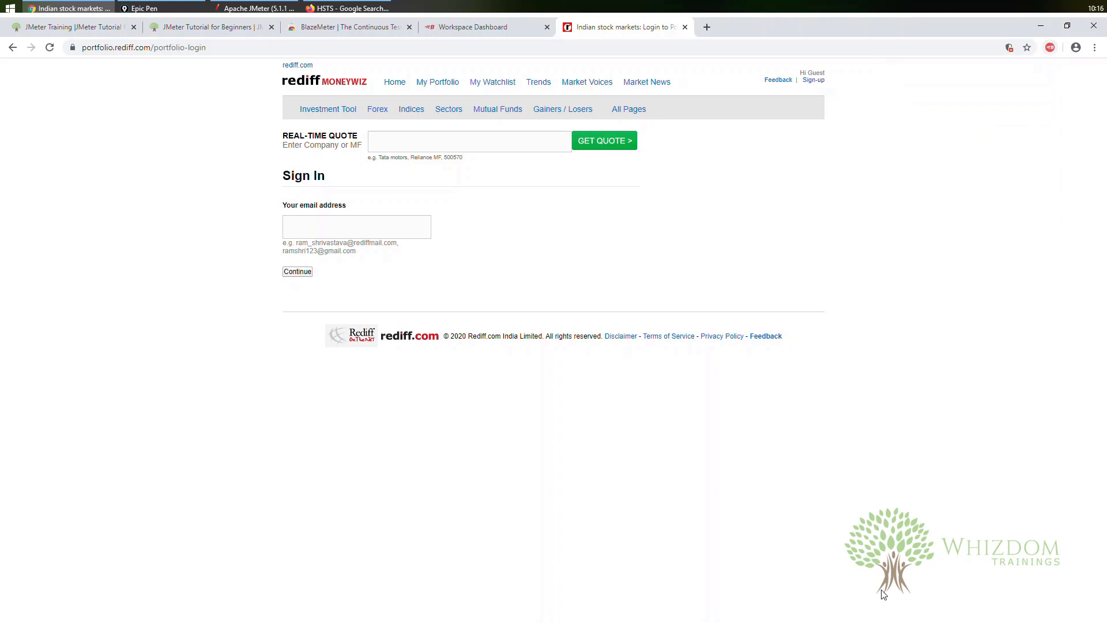
mouse_move(881, 619)
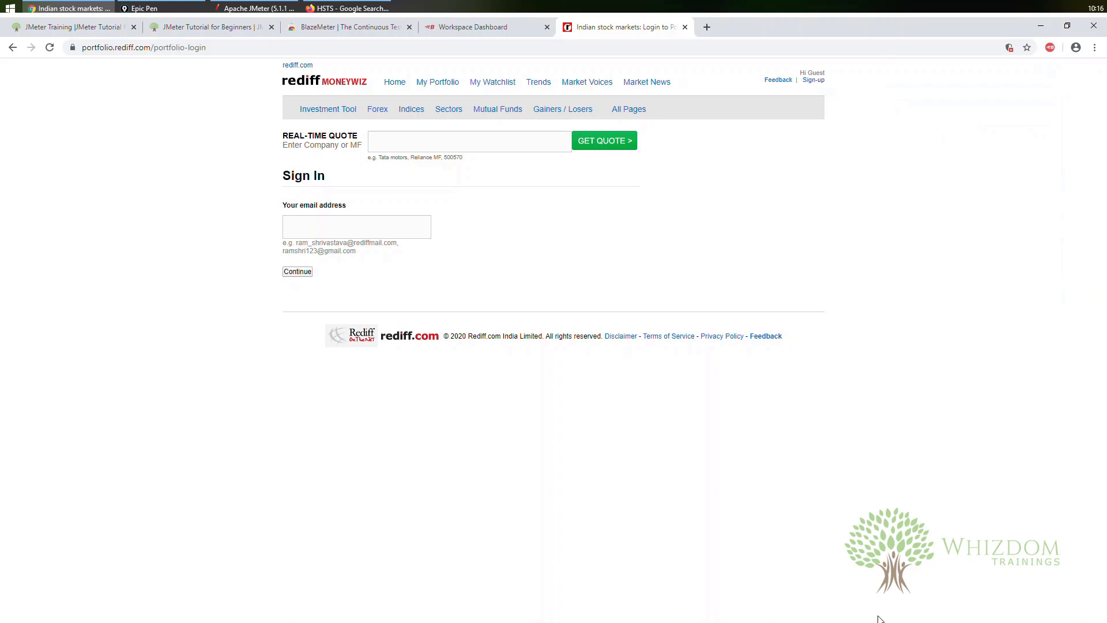
mouse_move(897, 399)
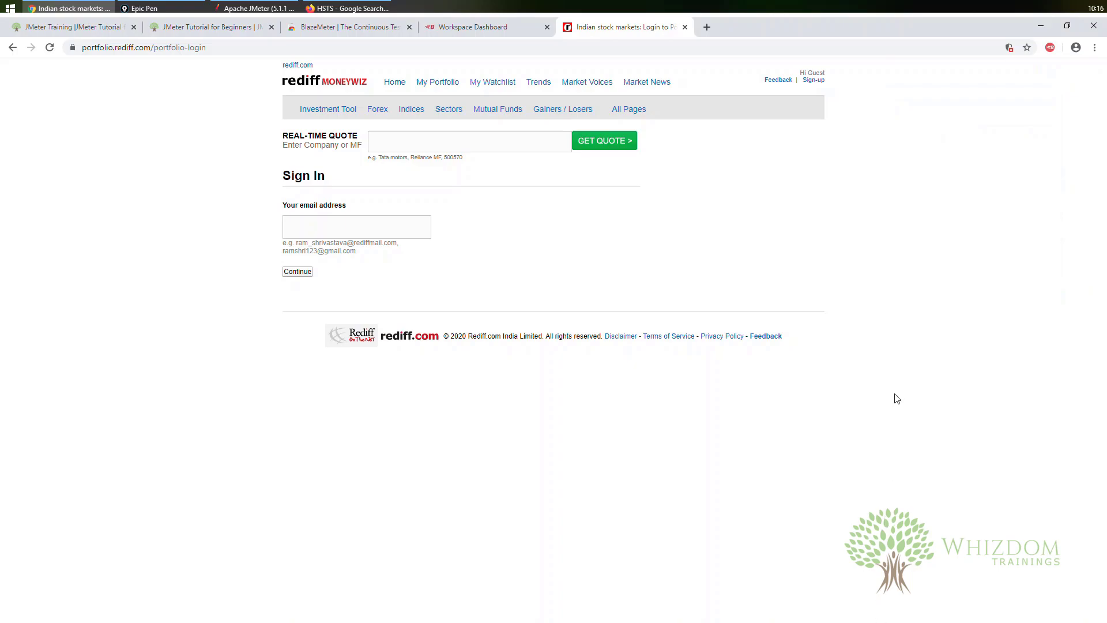
mouse_move(531, 75)
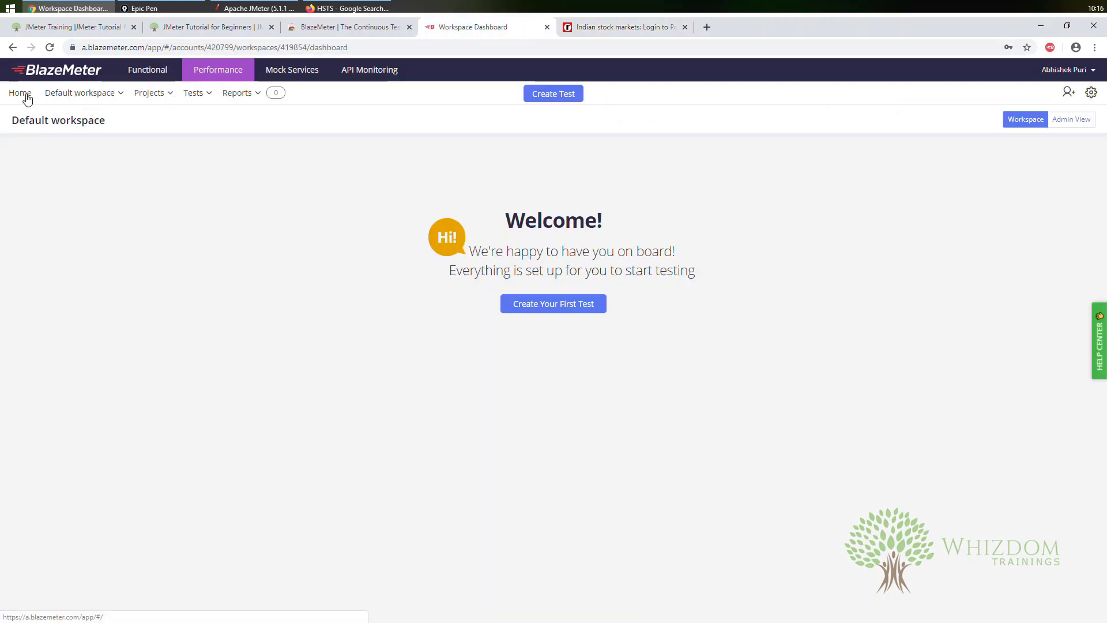
Choose Default project from the Projects dropdown, showing its empty tests page
left_click(150, 92)
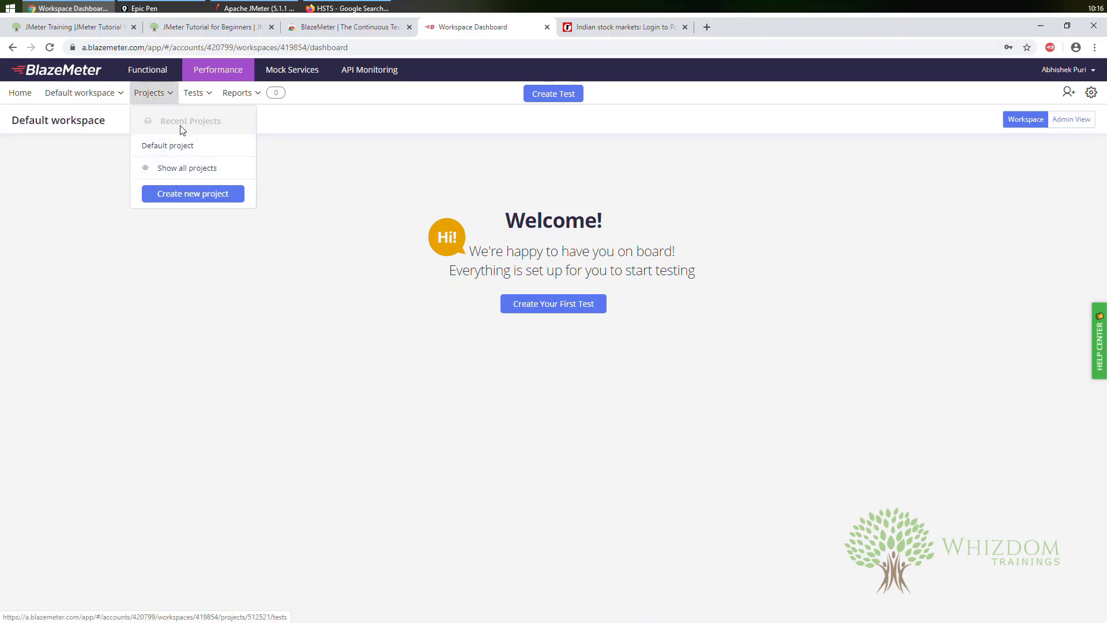
left_click(167, 146)
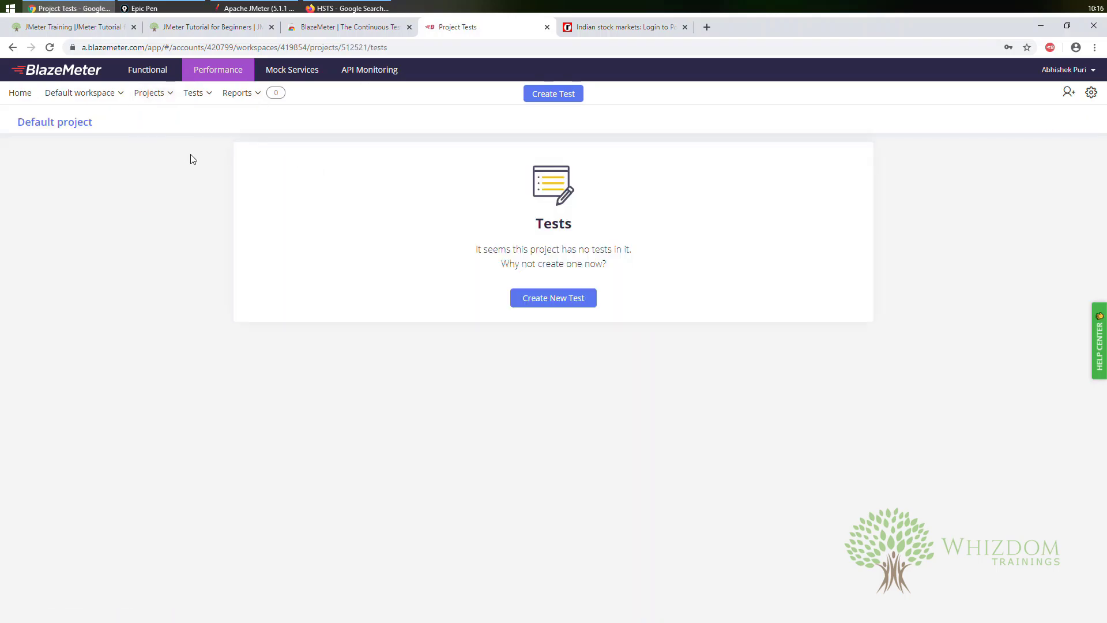
mouse_move(959, 202)
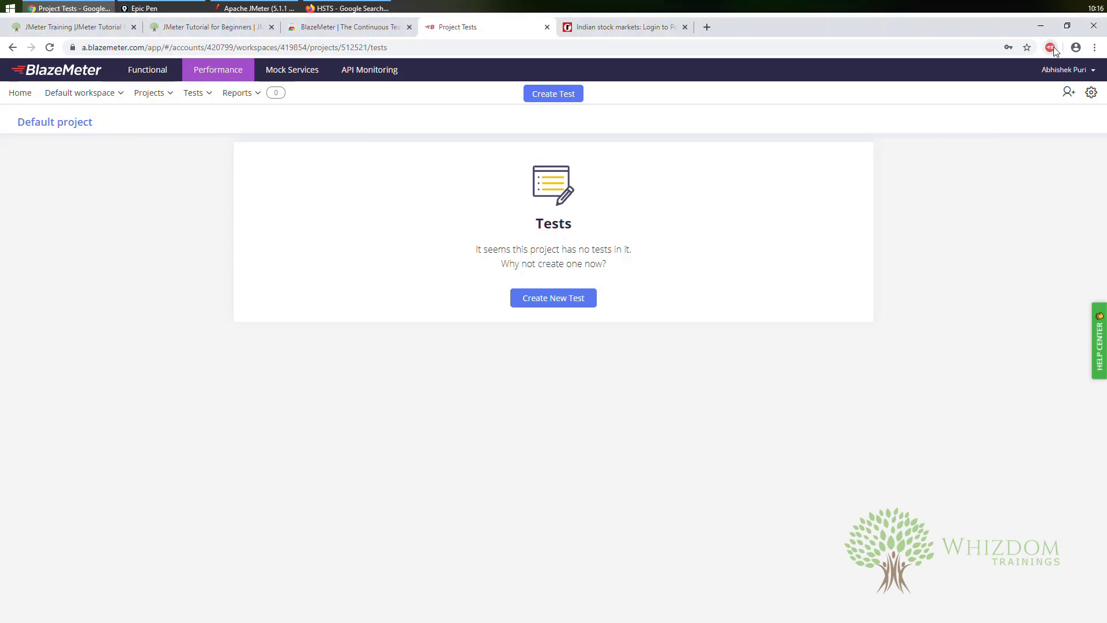
Save the recording, reaching the JMeter / Selenium / combined YAML download options
left_click(1050, 48)
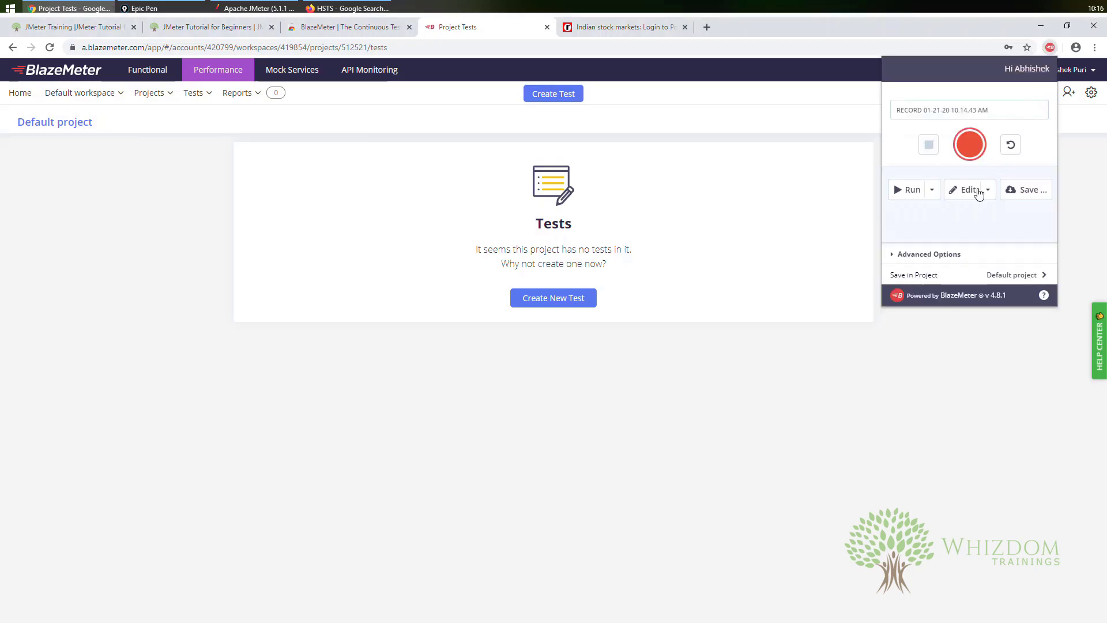
mouse_move(908, 190)
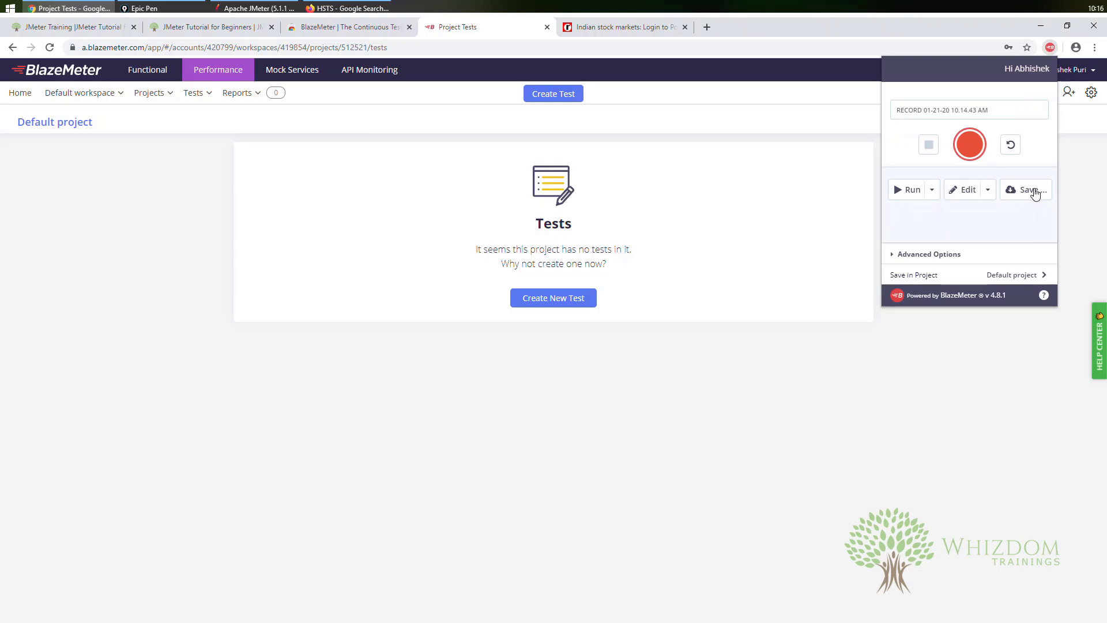
mouse_move(931, 194)
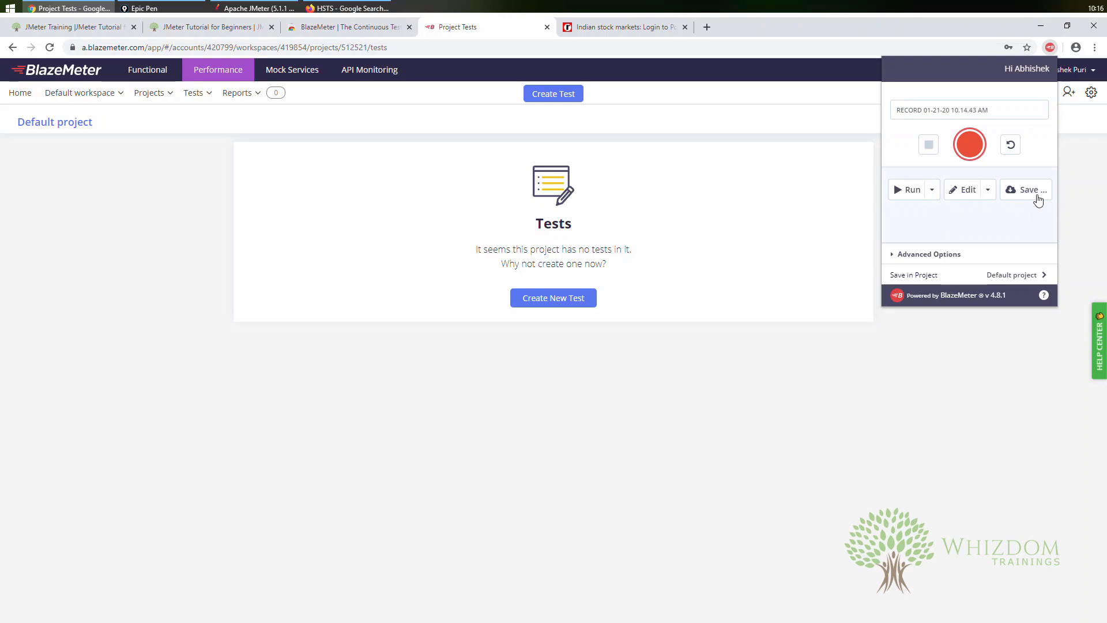
left_click(1028, 189)
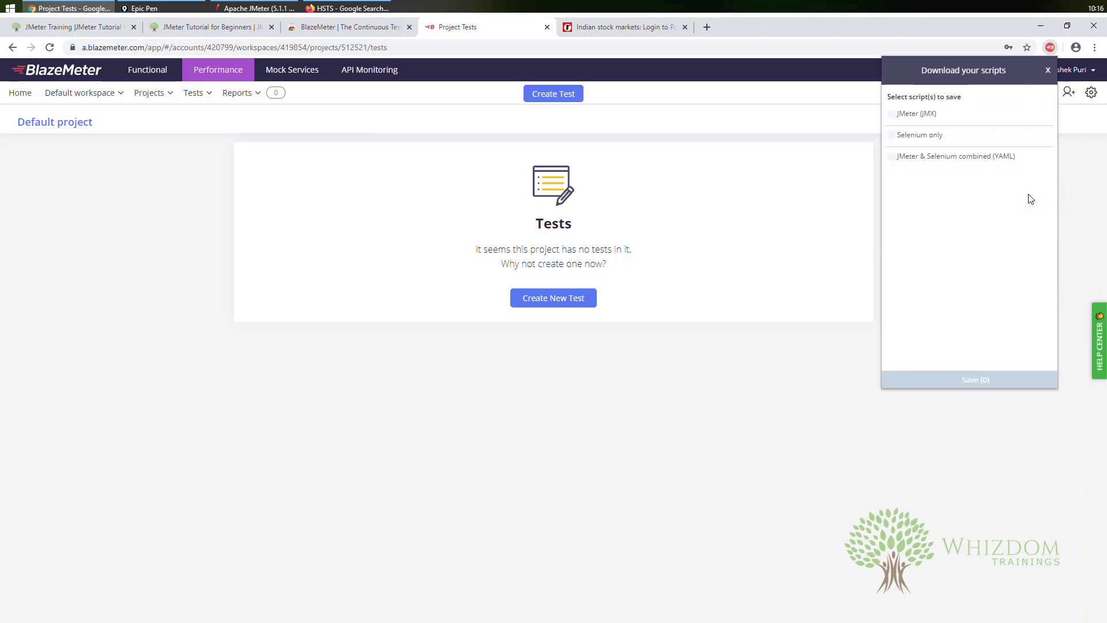
mouse_move(1022, 198)
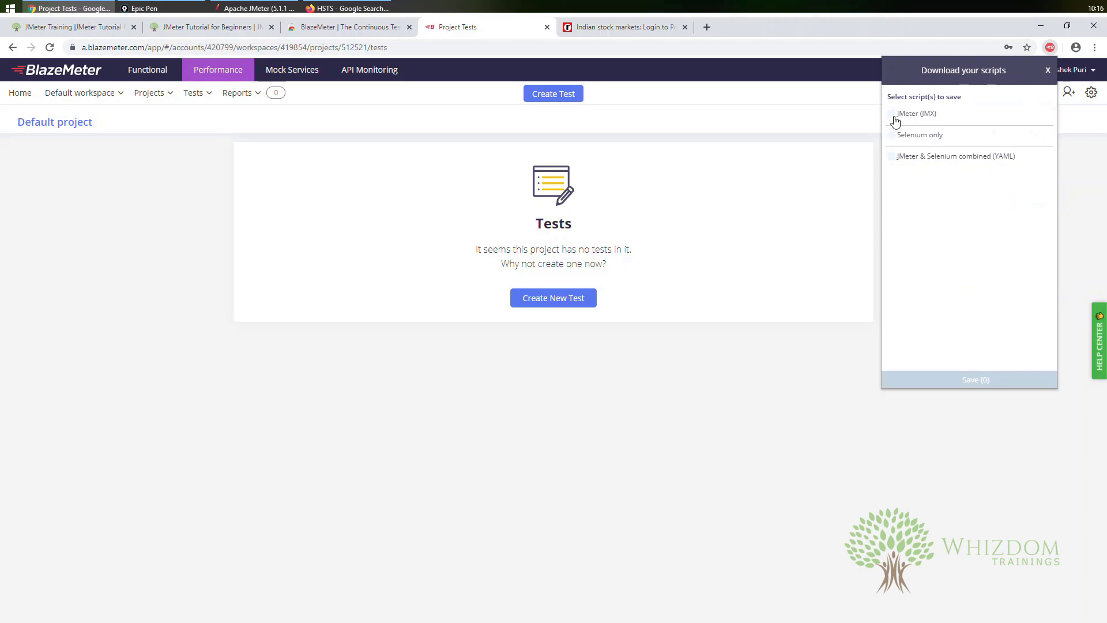
Export a JMeter JMX script limited to rediff.com traffic and save it
left_click(892, 113)
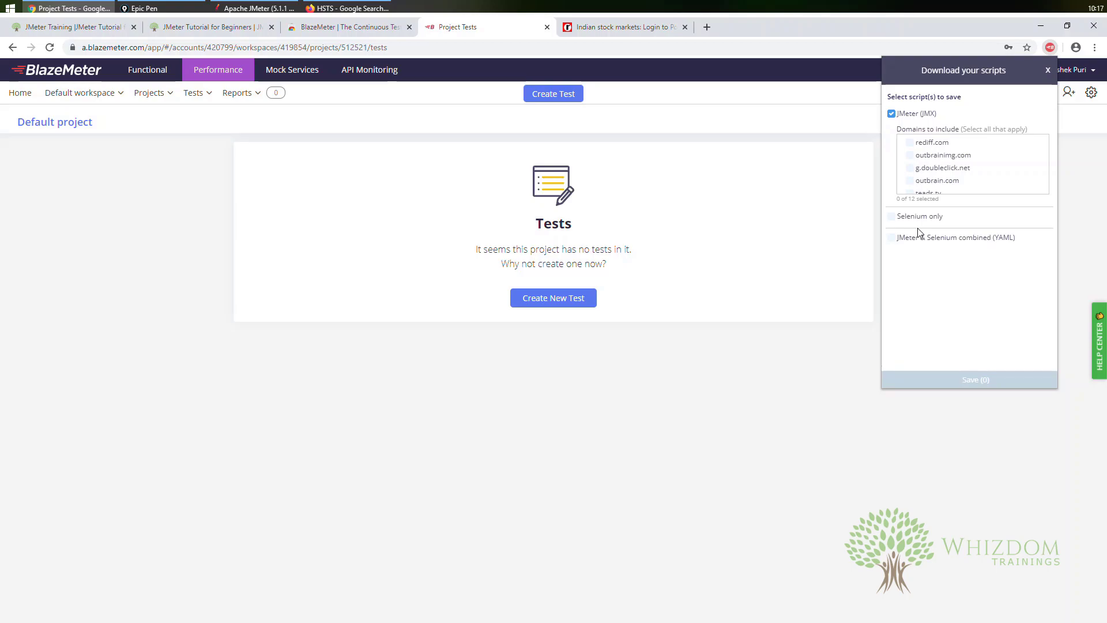
mouse_move(907, 148)
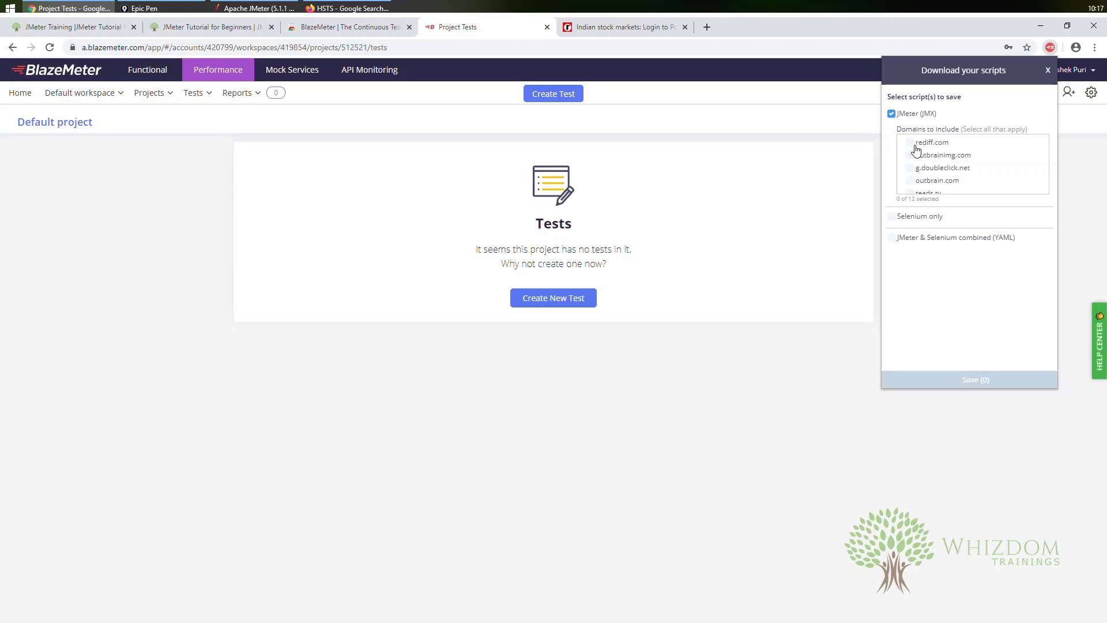
mouse_move(913, 149)
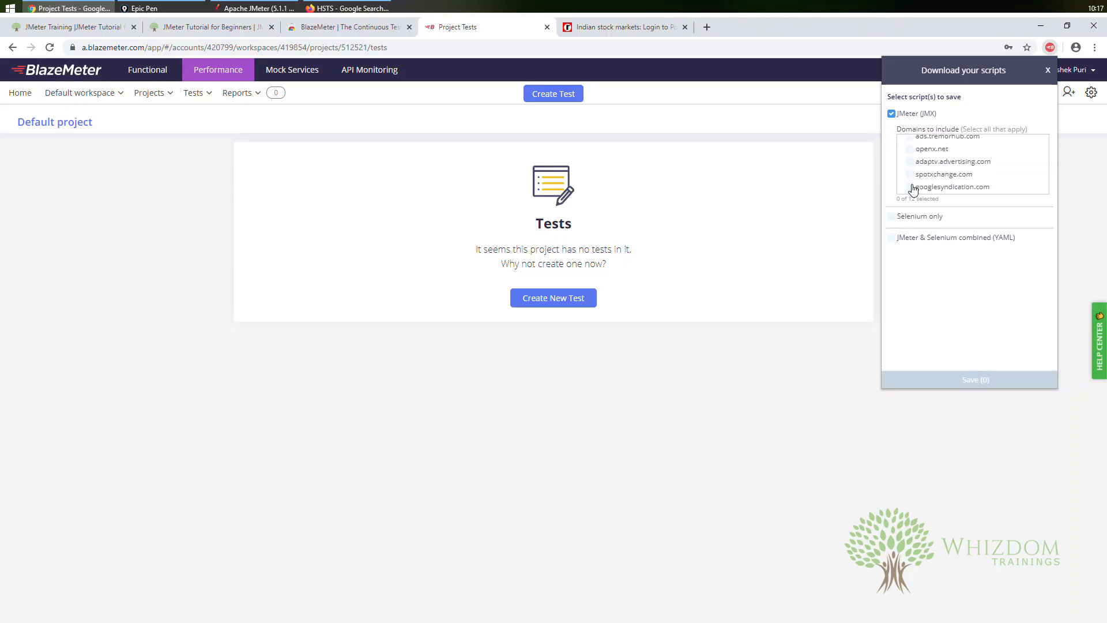
scroll("down", 3)
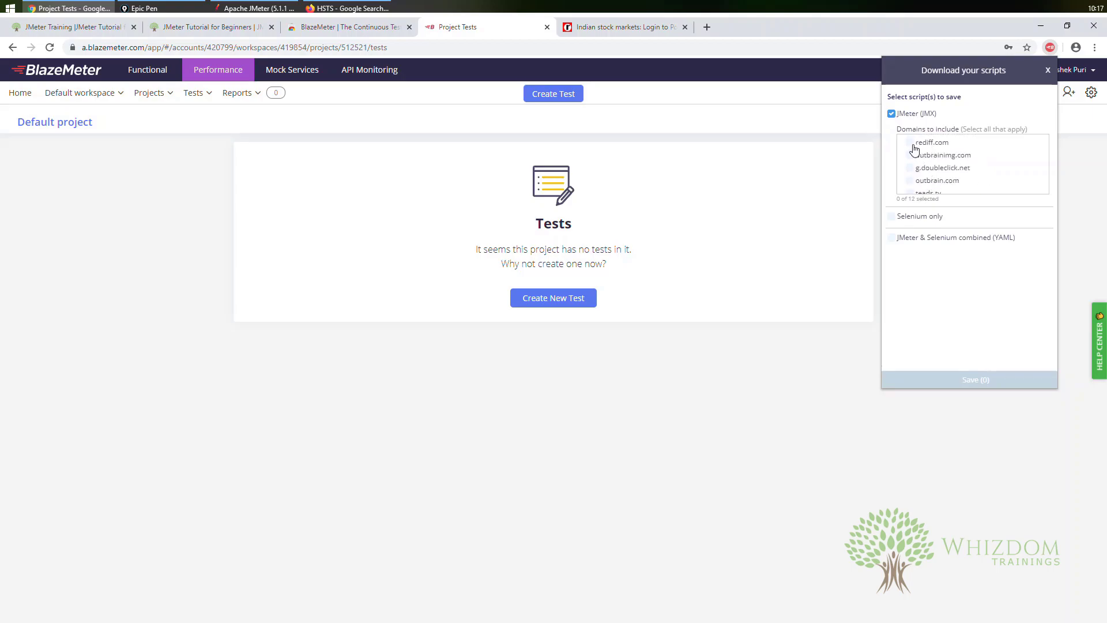
left_click(909, 142)
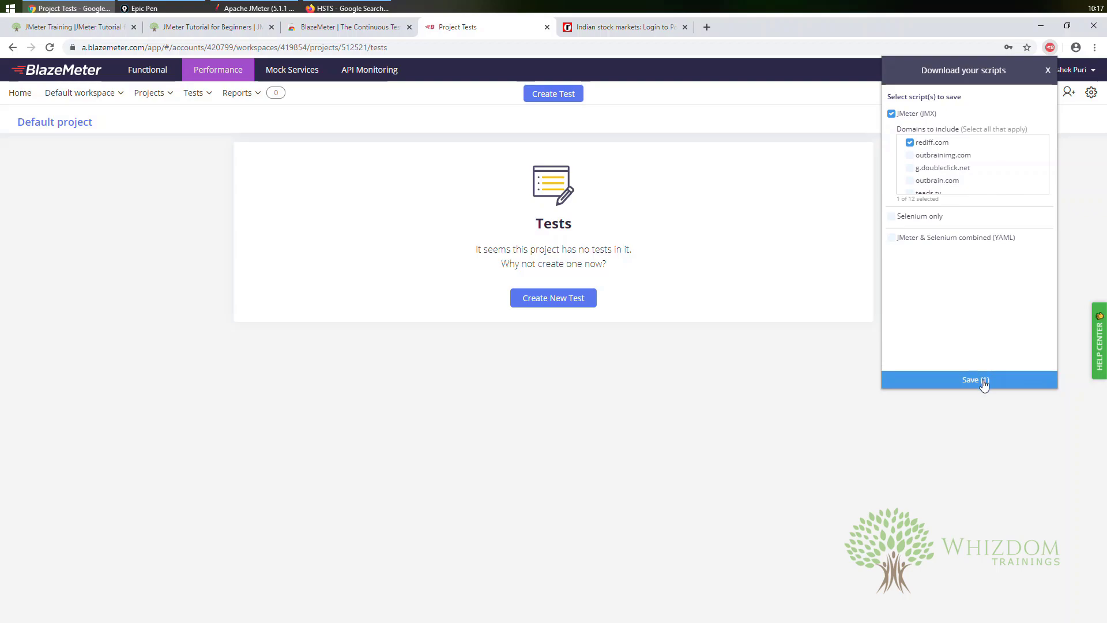
left_click(975, 379)
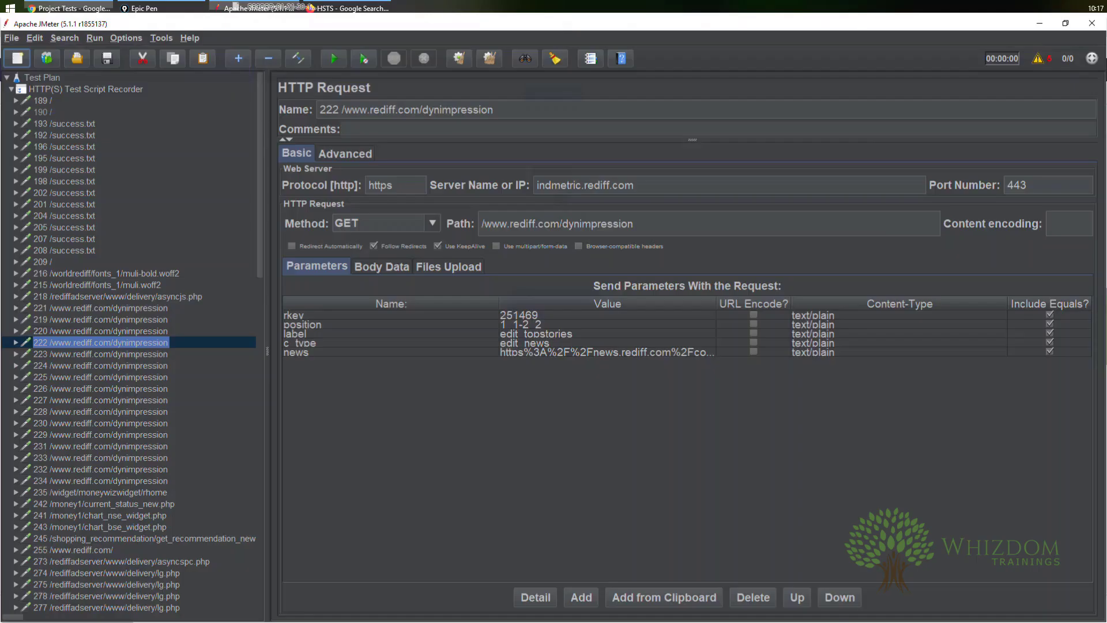
Load the downloaded JMX in JMeter, discarding the unsaved old test plan
left_click(15, 58)
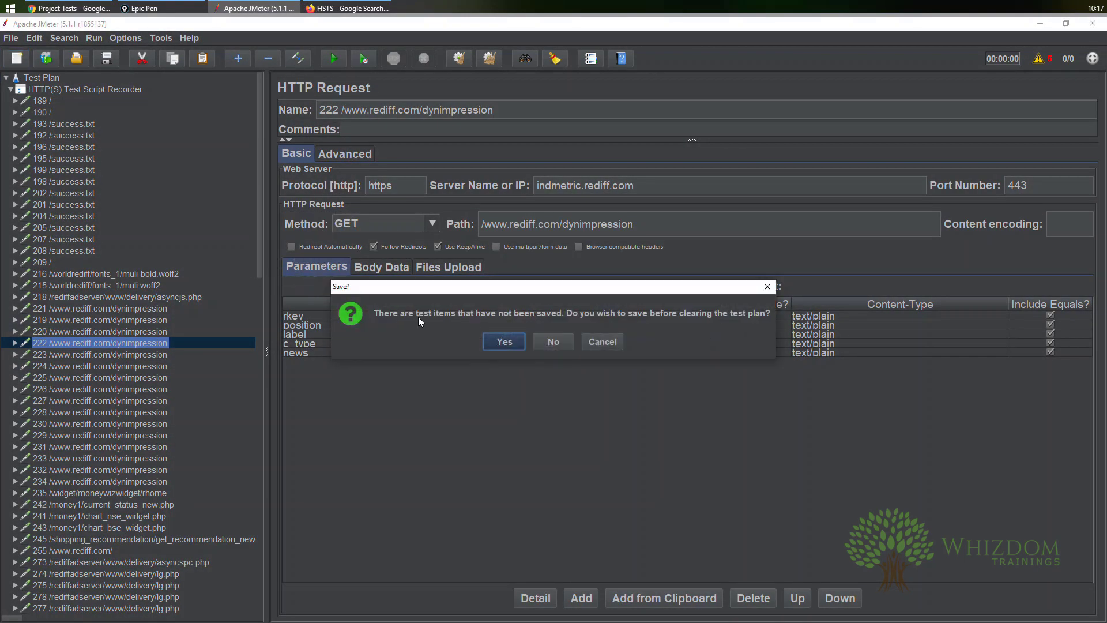
left_click(553, 341)
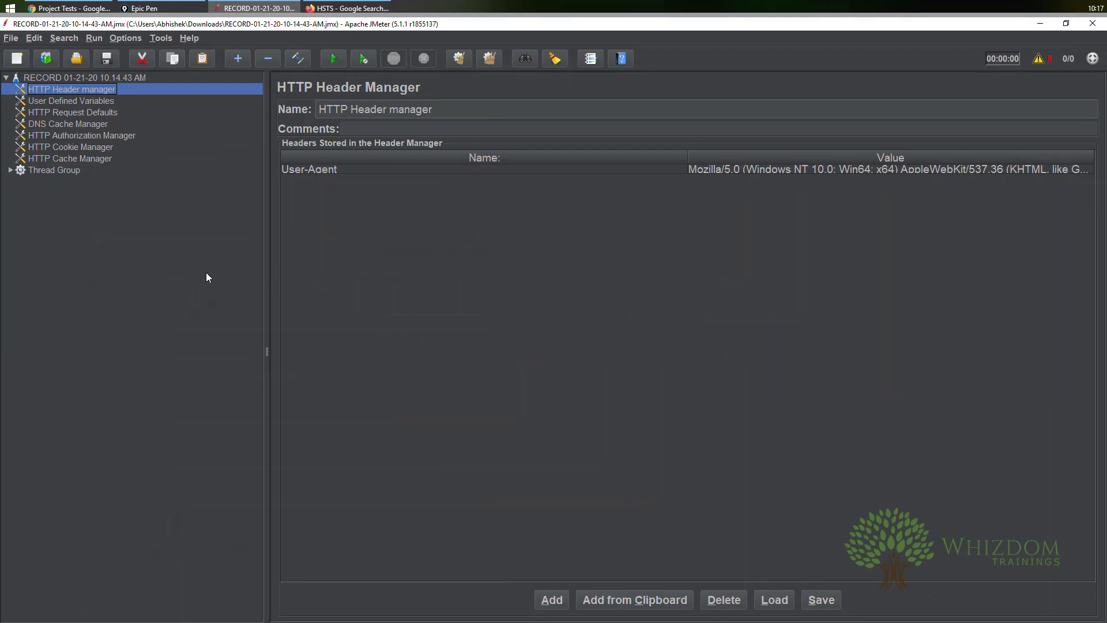
mouse_move(830, 175)
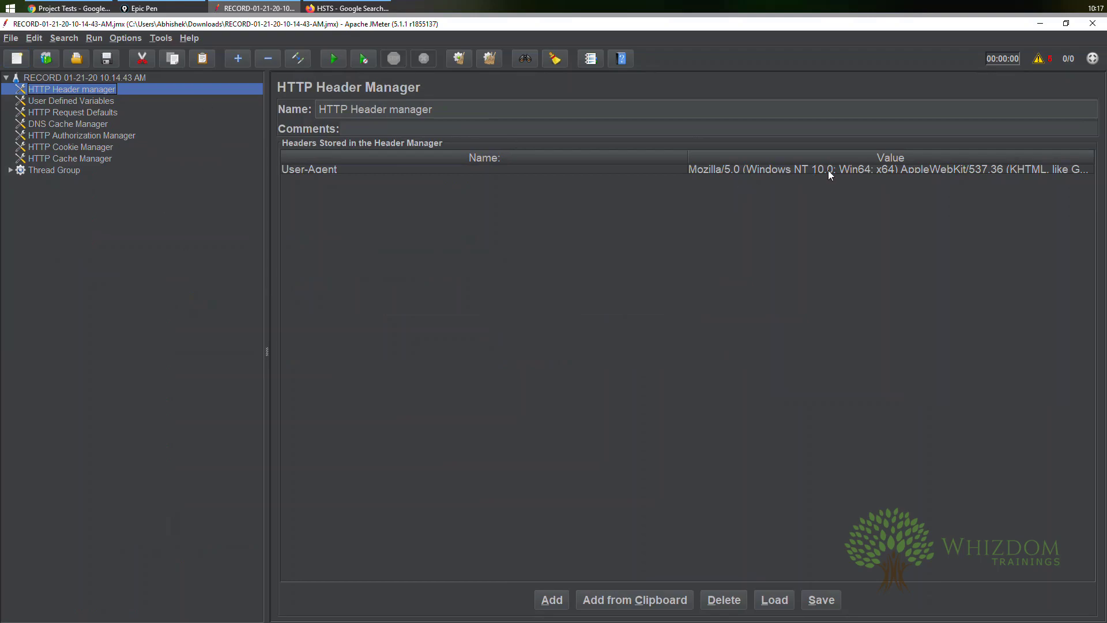
mouse_move(164, 88)
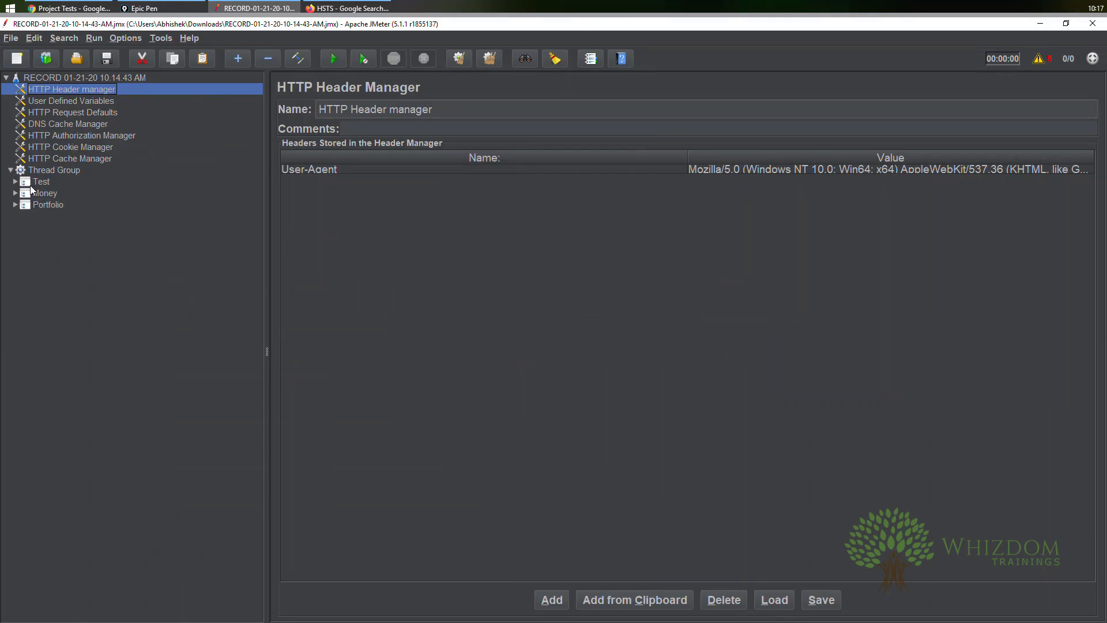
Expand the Test and Money transactions and inspect the updatebse request
left_click(67, 192)
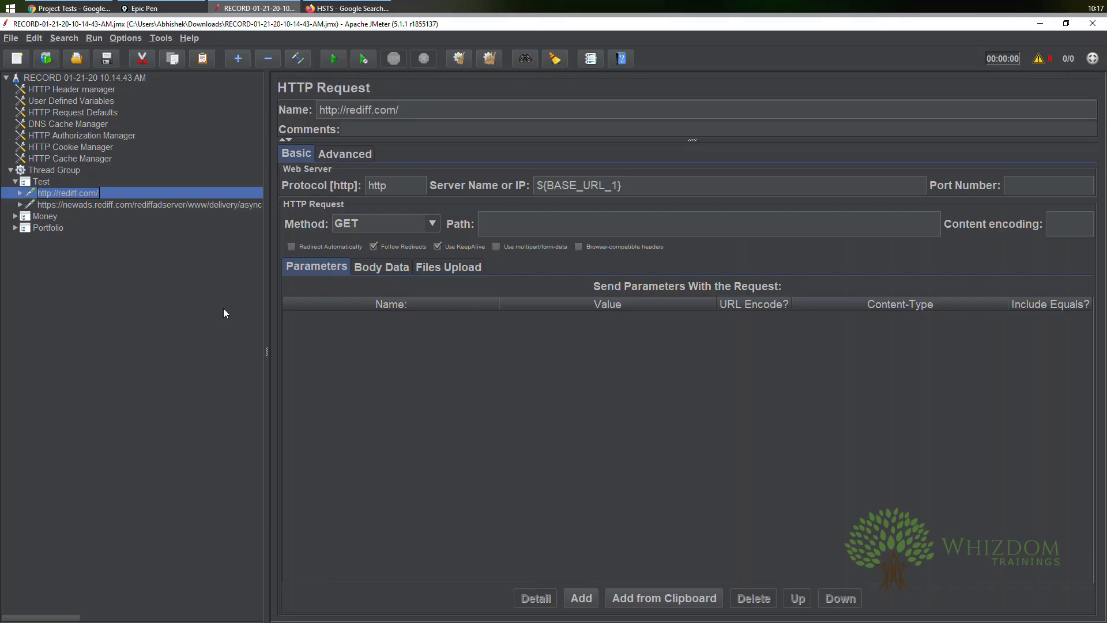
left_click(15, 216)
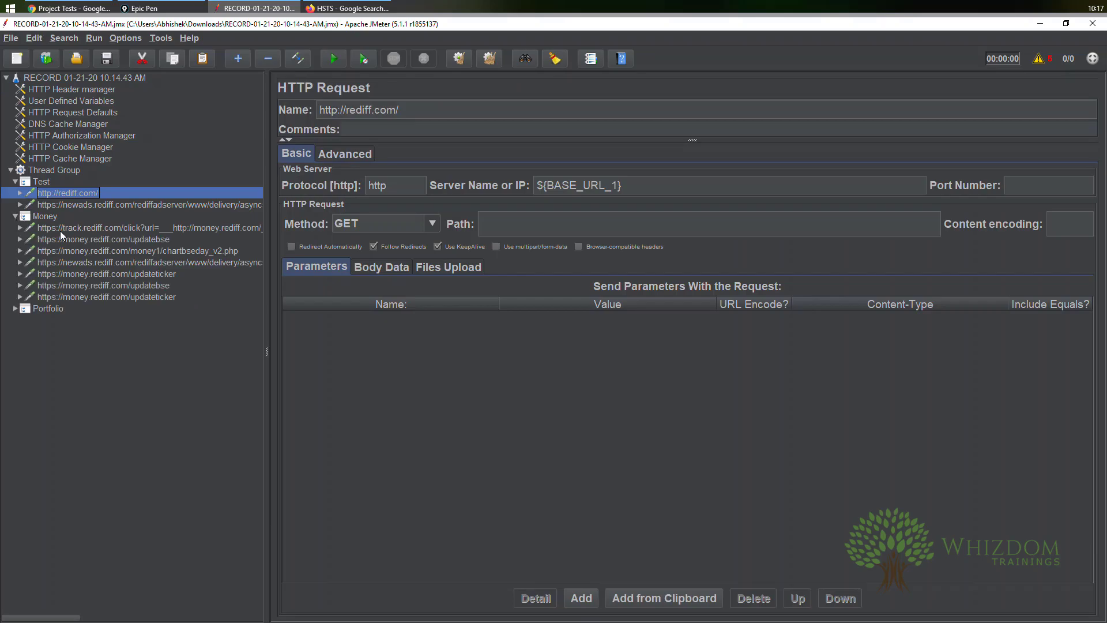
left_click(104, 239)
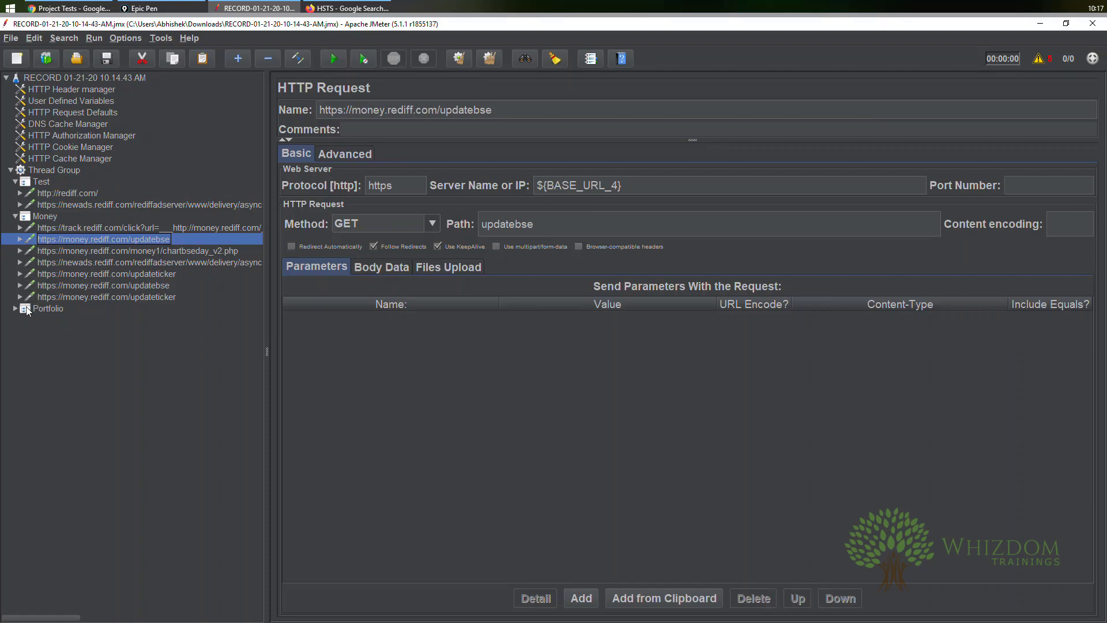
Expand the Portfolio transaction and inspect its portfolio request
left_click(48, 308)
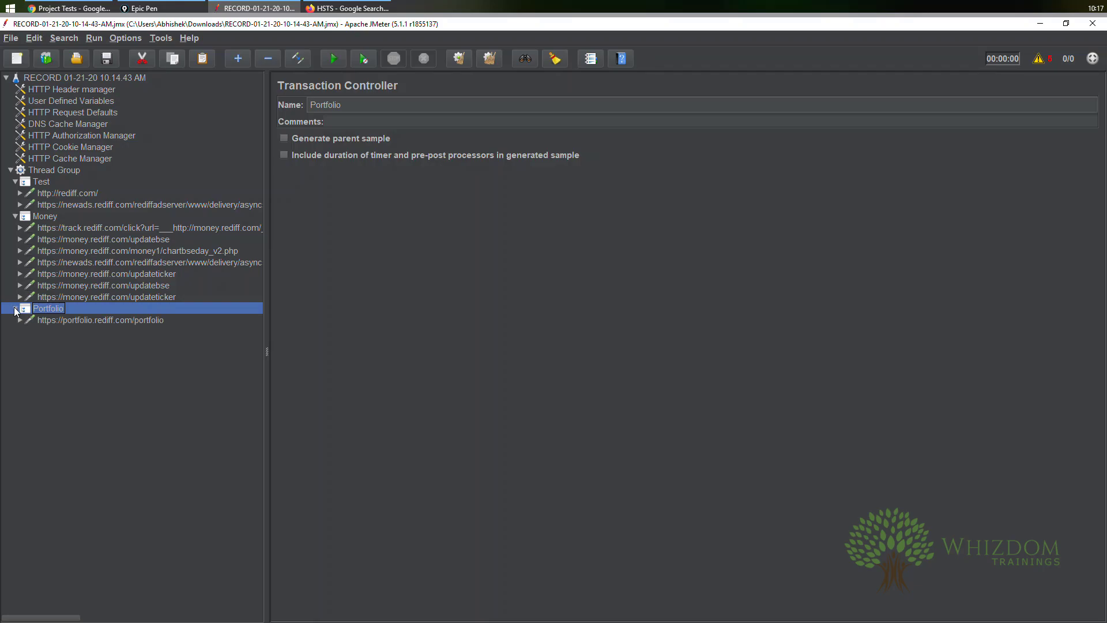
left_click(100, 320)
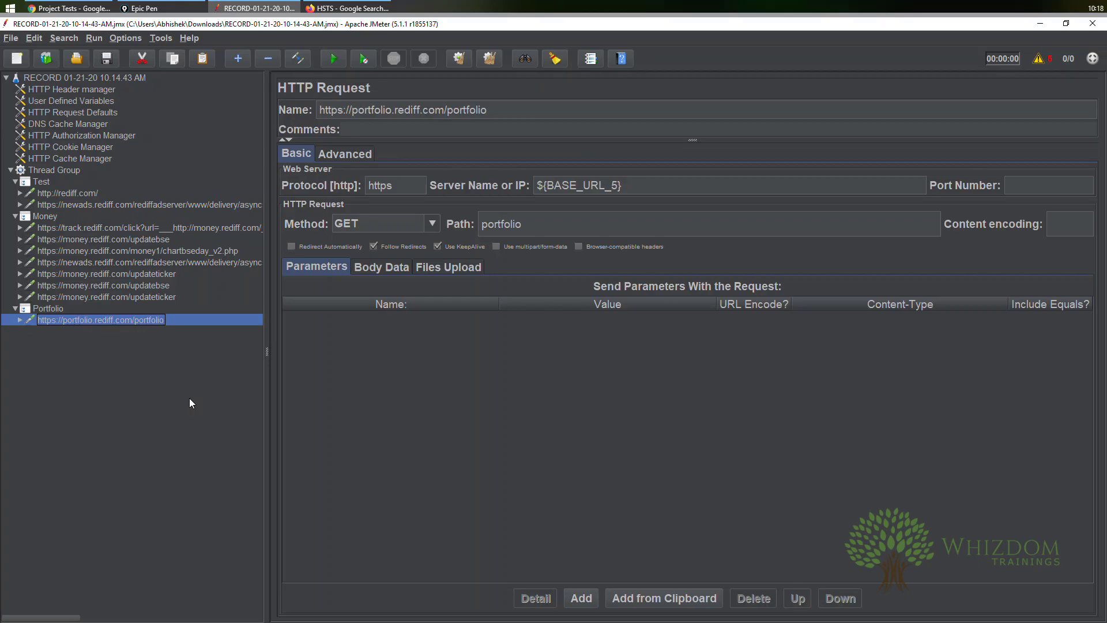
mouse_move(194, 396)
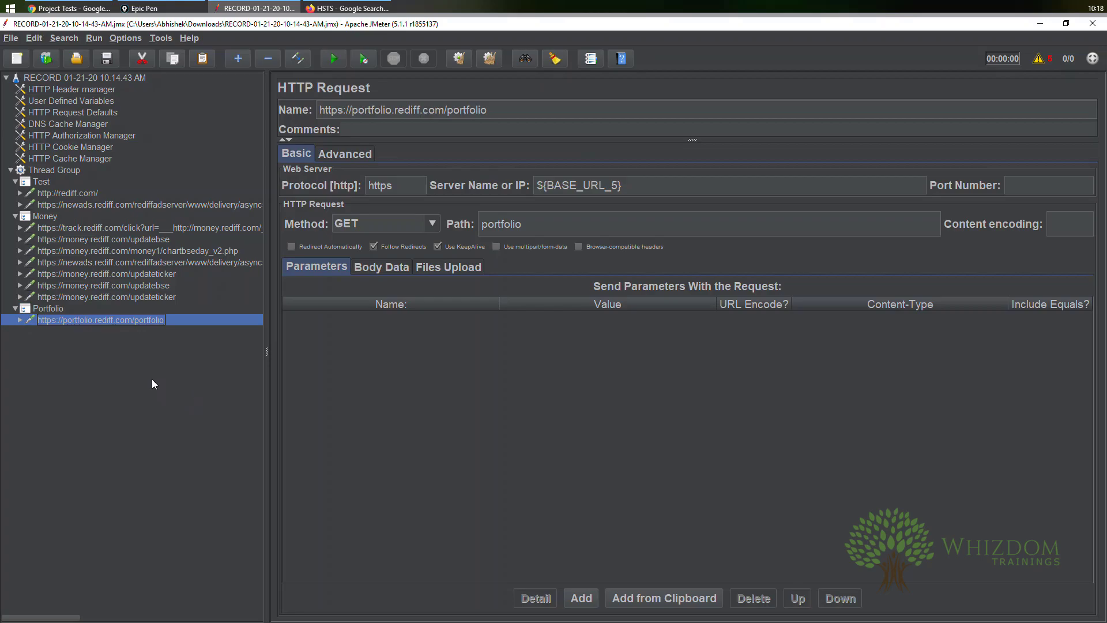
mouse_move(416, 168)
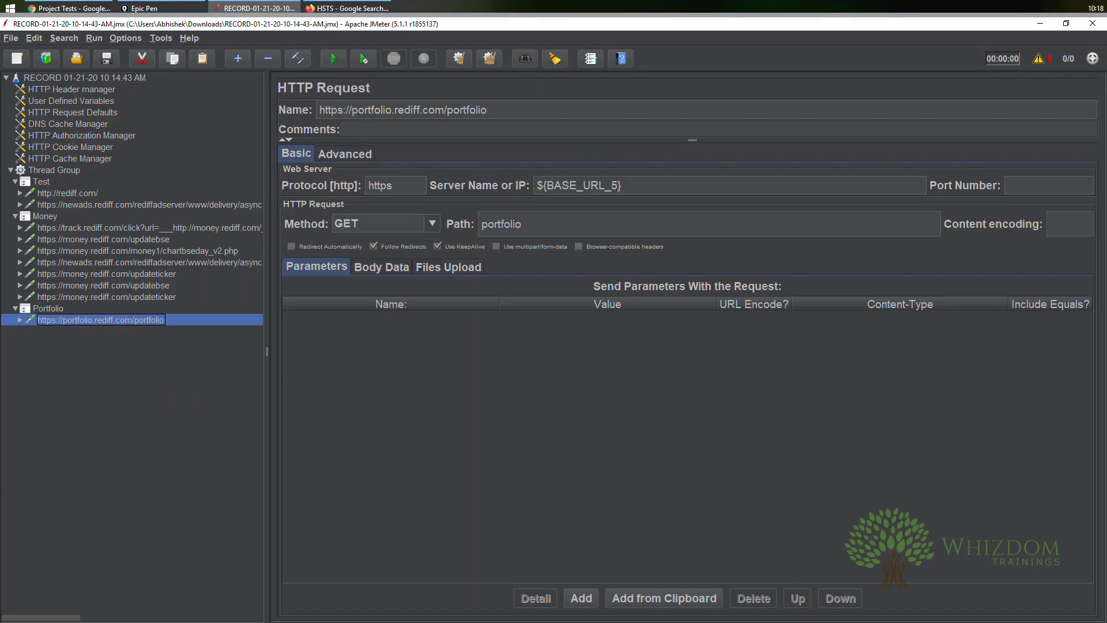
mouse_move(140, 341)
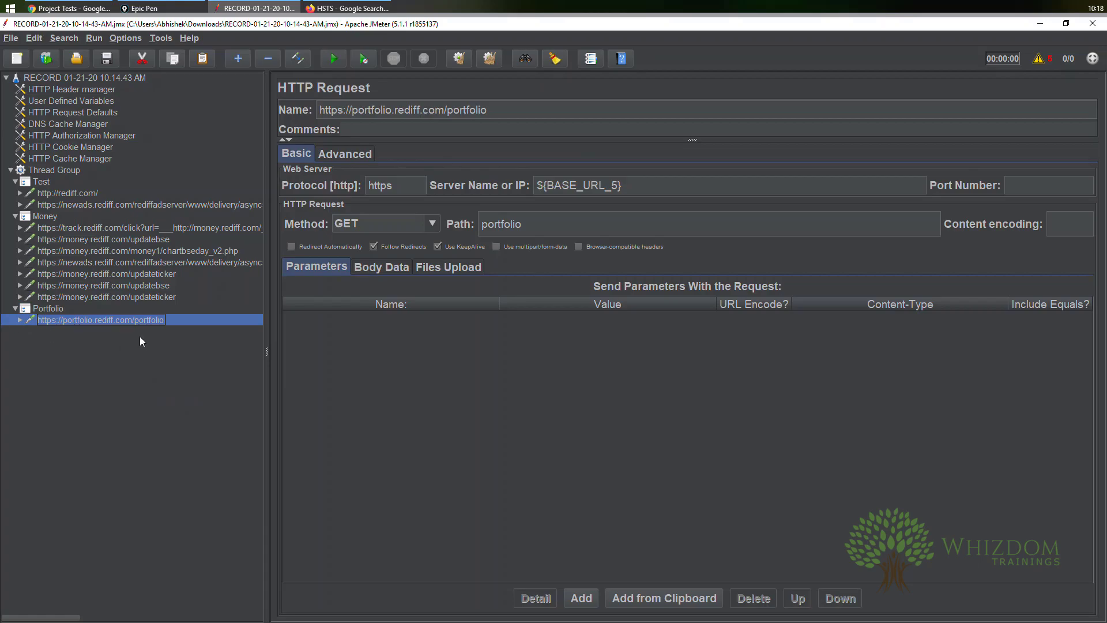
mouse_move(139, 349)
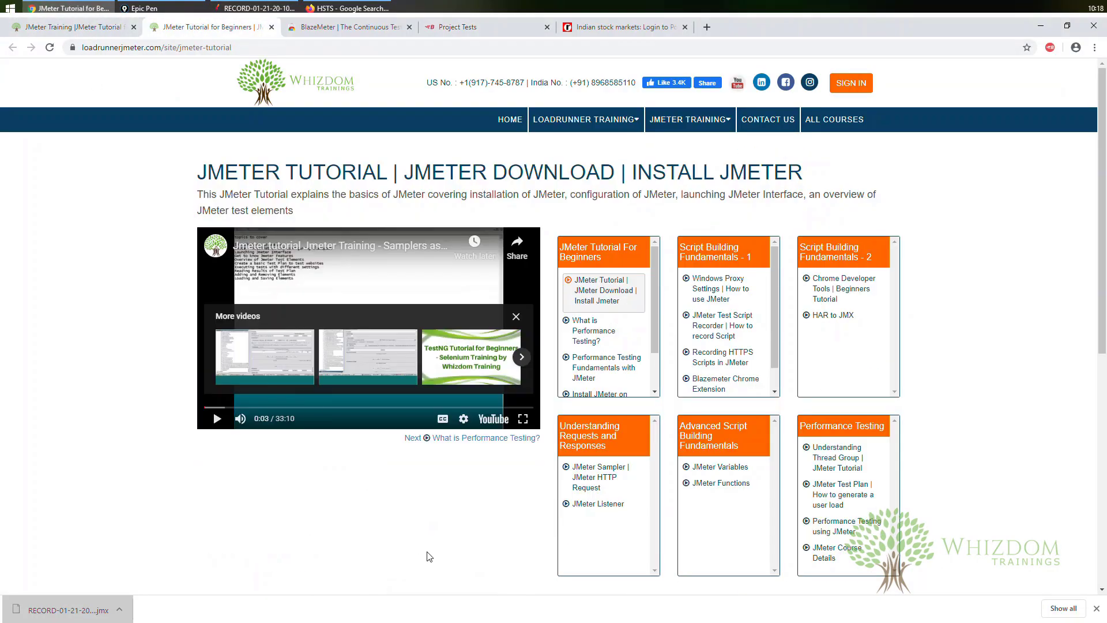
Scroll the Whizdom JMeter tutorial page down to its topic boxes
scroll("down", 3)
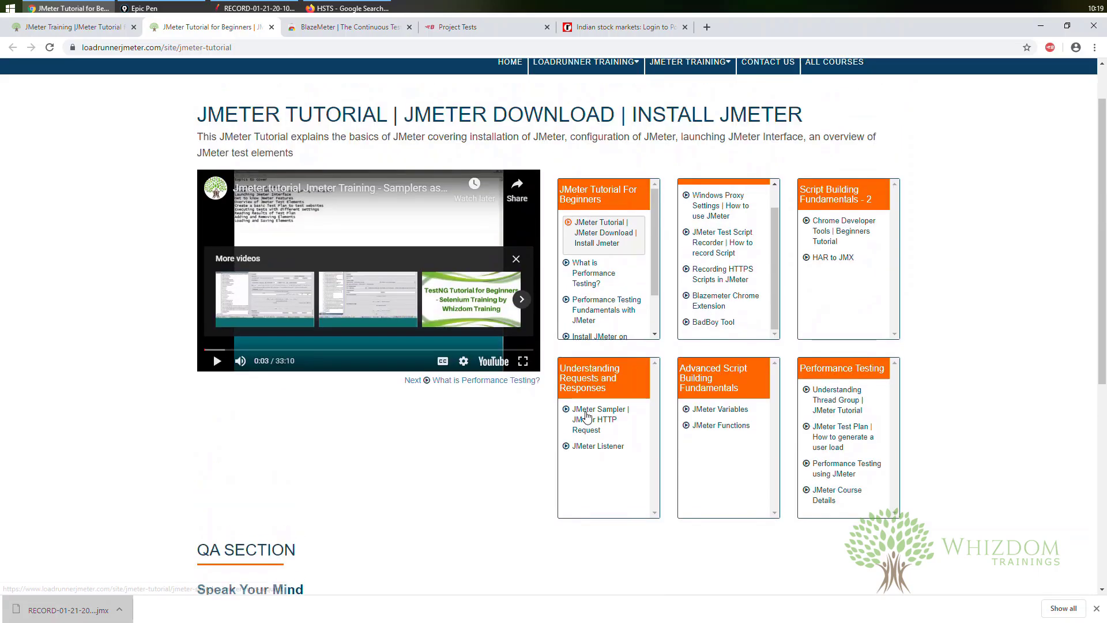
mouse_move(588, 419)
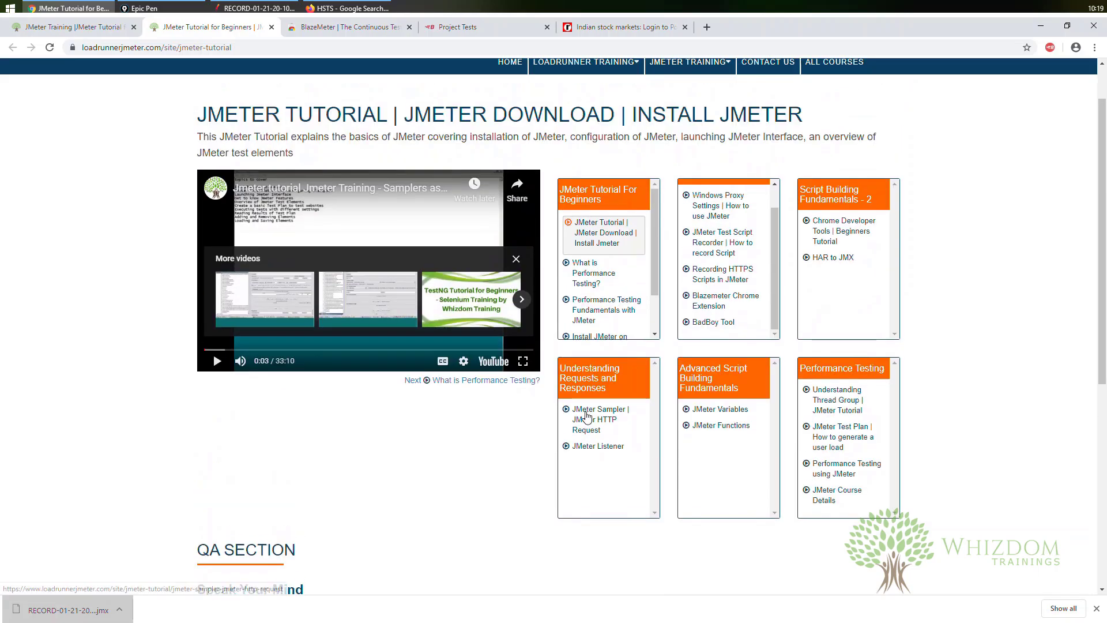